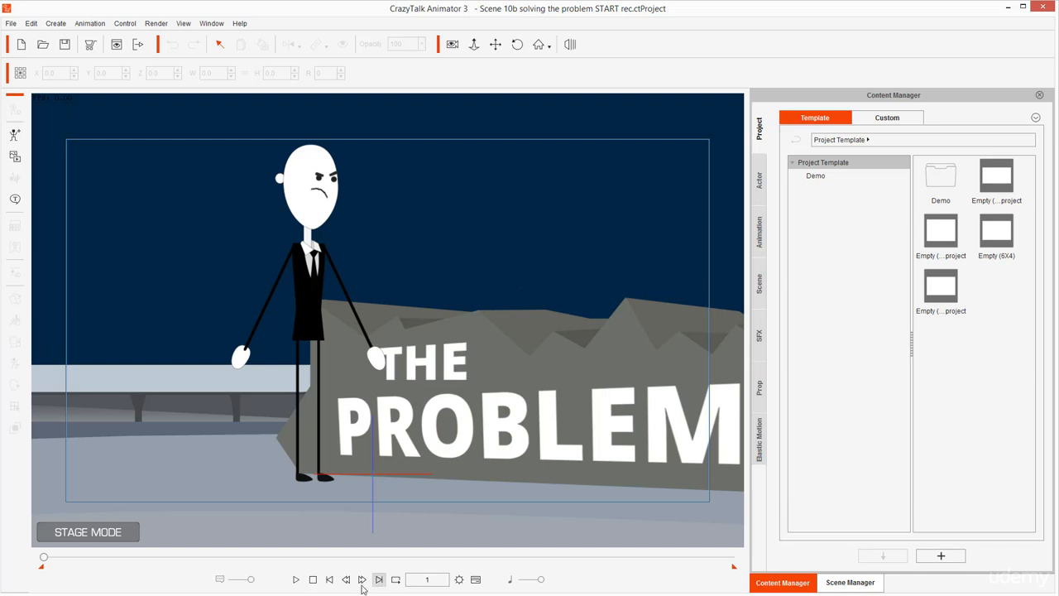
# Step: Jump to the first frame and play the scene's camera move through to frame 193
pyautogui.click(296, 579)
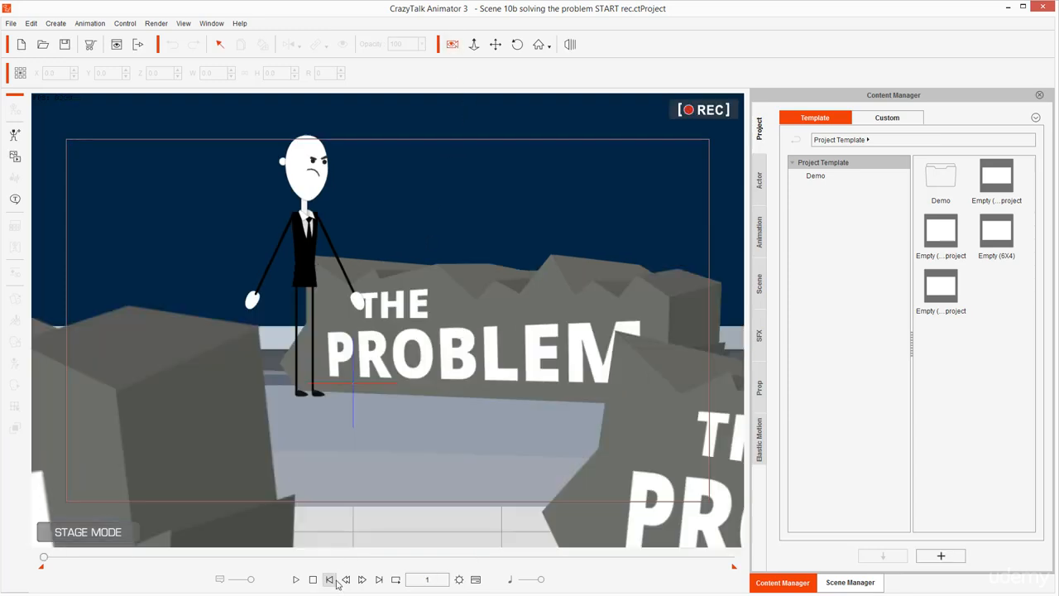
pyautogui.click(296, 579)
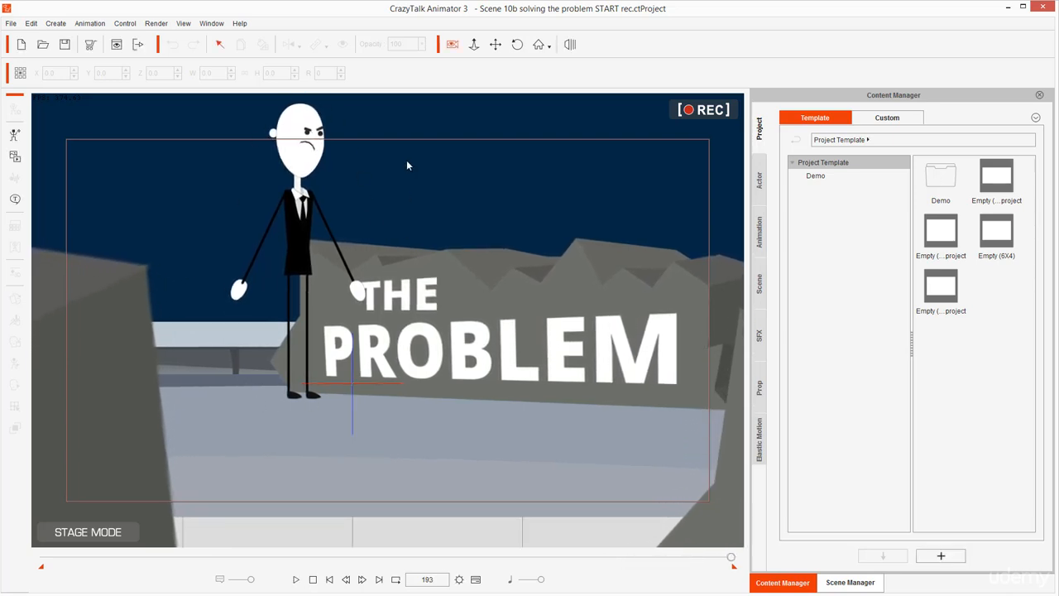
pyautogui.moveTo(339, 401)
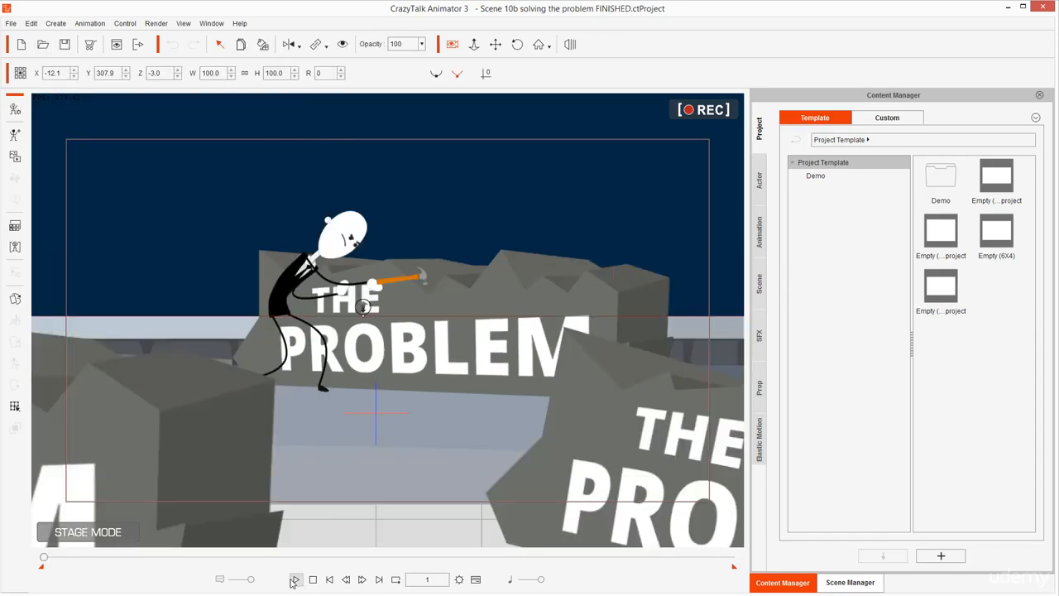
# Step: Play the finished hammering animation preview, then pause it
pyautogui.click(296, 579)
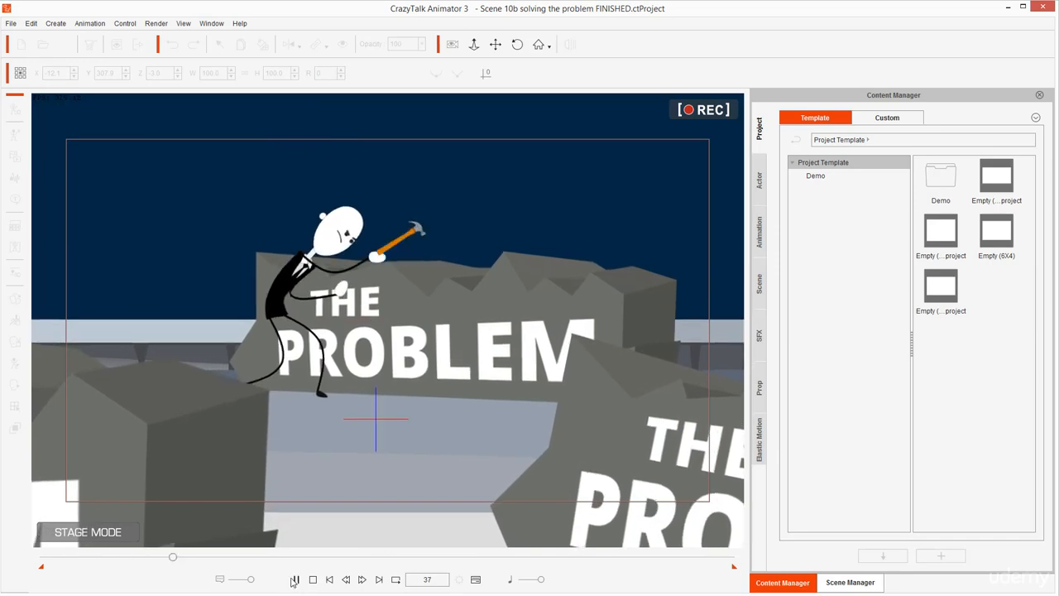
pyautogui.click(295, 579)
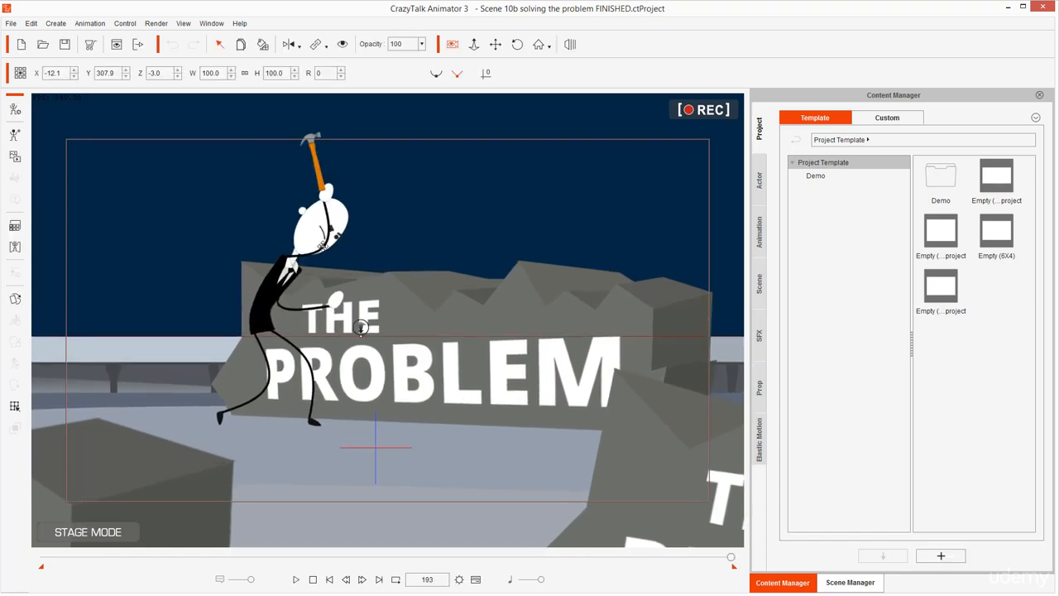
pyautogui.moveTo(313, 587)
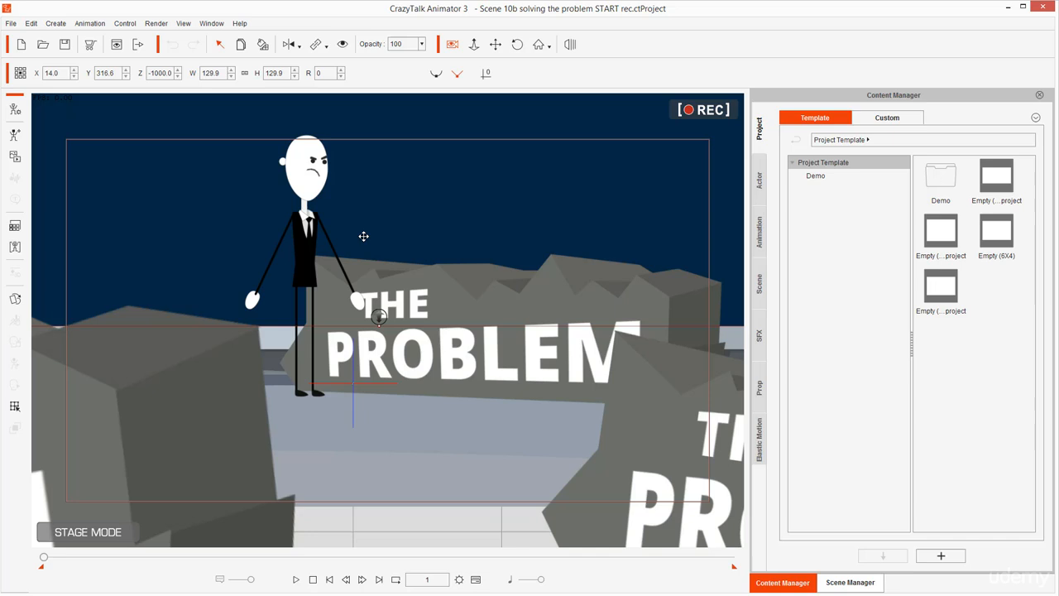
pyautogui.moveTo(685, 95)
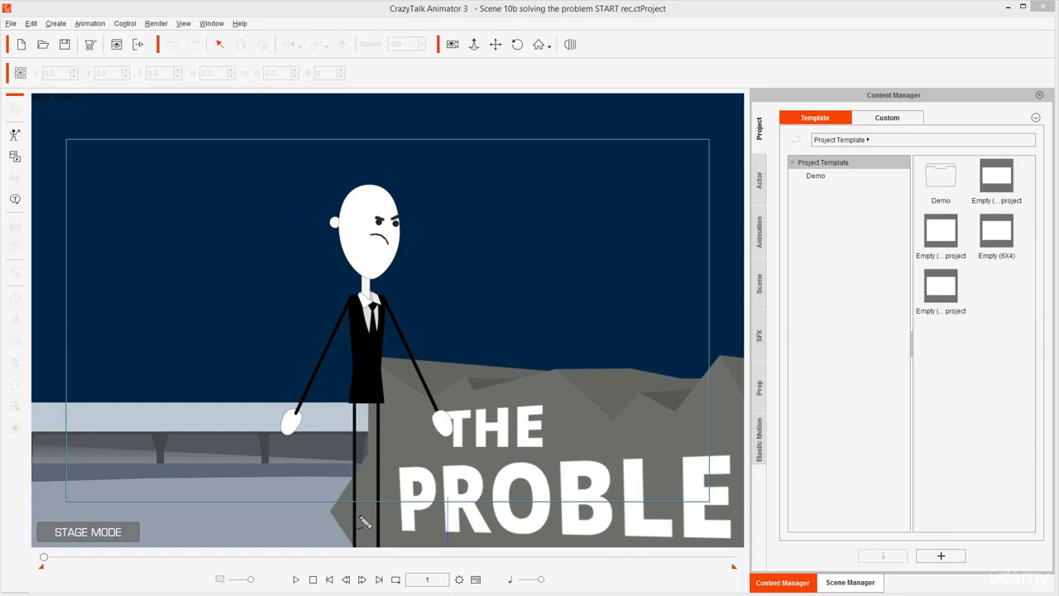
pyautogui.moveTo(325, 521)
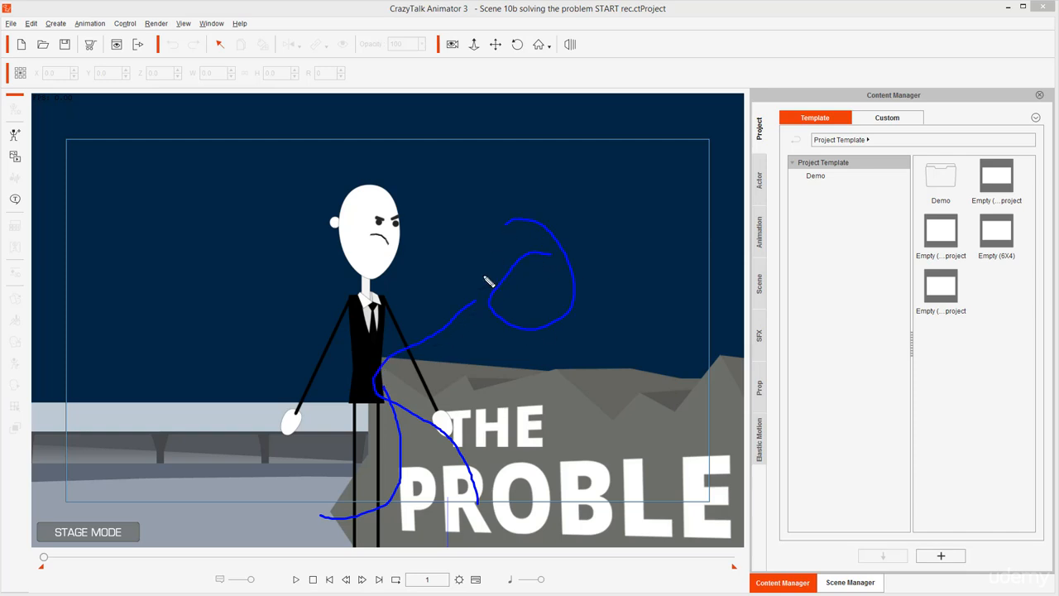
# Step: Sketch blue freehand lines over the stick figure tracing its arm-swing path
pyautogui.moveTo(478, 284); pyautogui.dragTo(616, 360)
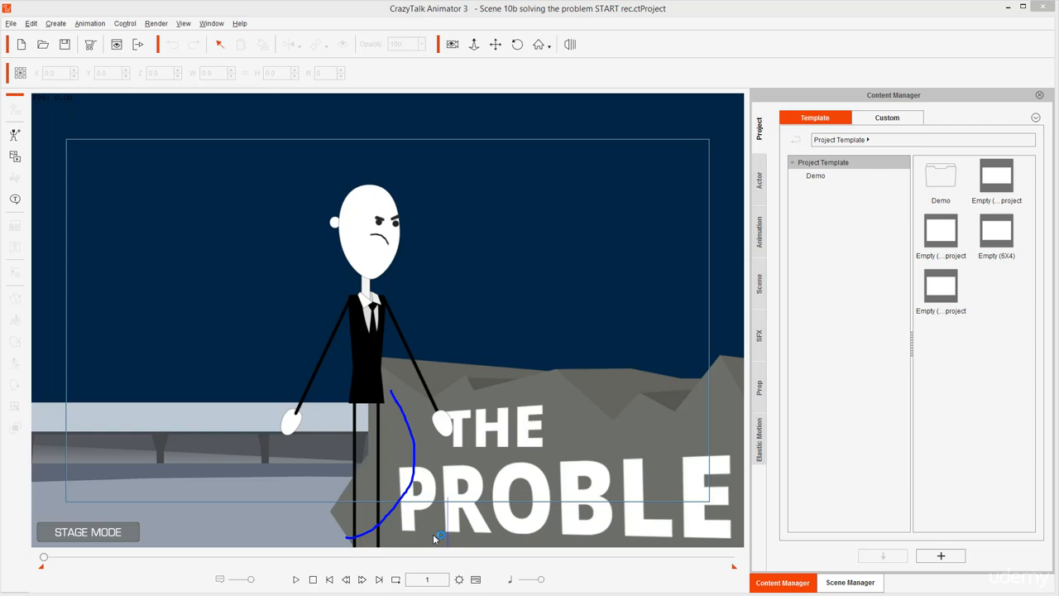
pyautogui.moveTo(439, 536); pyautogui.dragTo(516, 316)
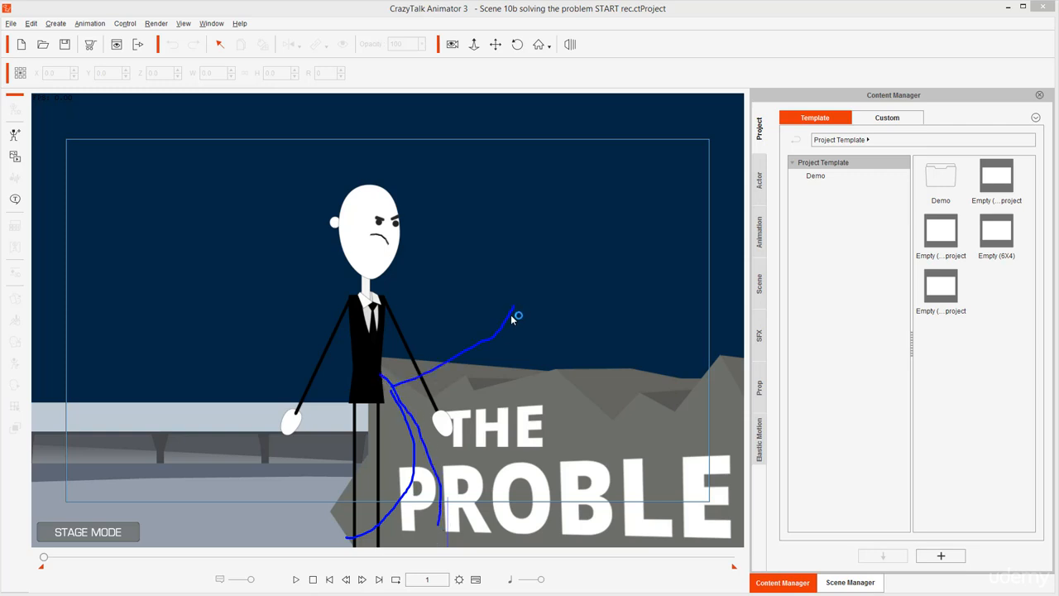
pyautogui.moveTo(513, 321); pyautogui.dragTo(532, 250)
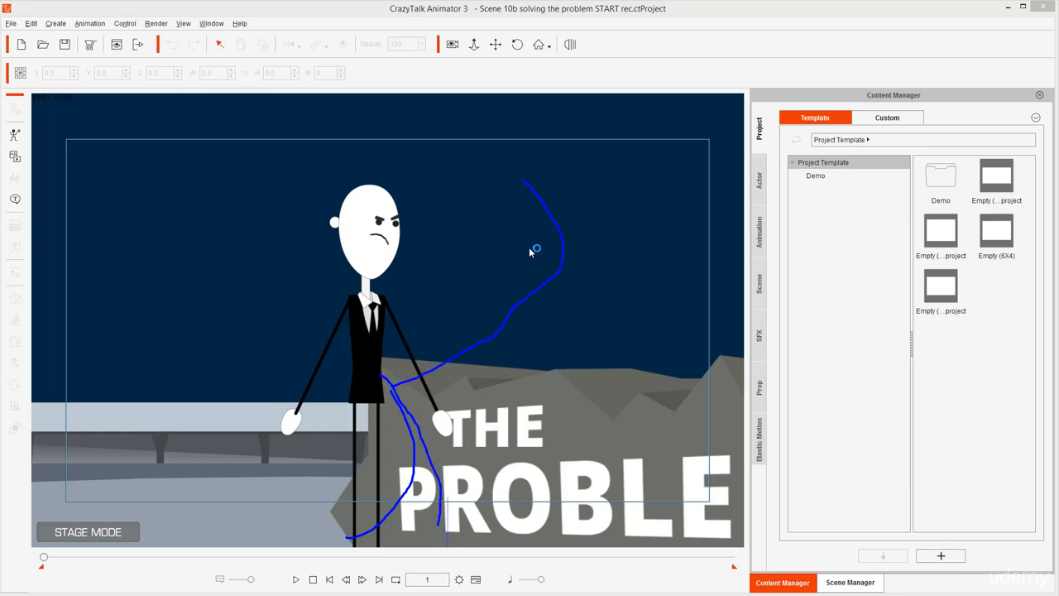
pyautogui.moveTo(534, 250); pyautogui.dragTo(463, 409)
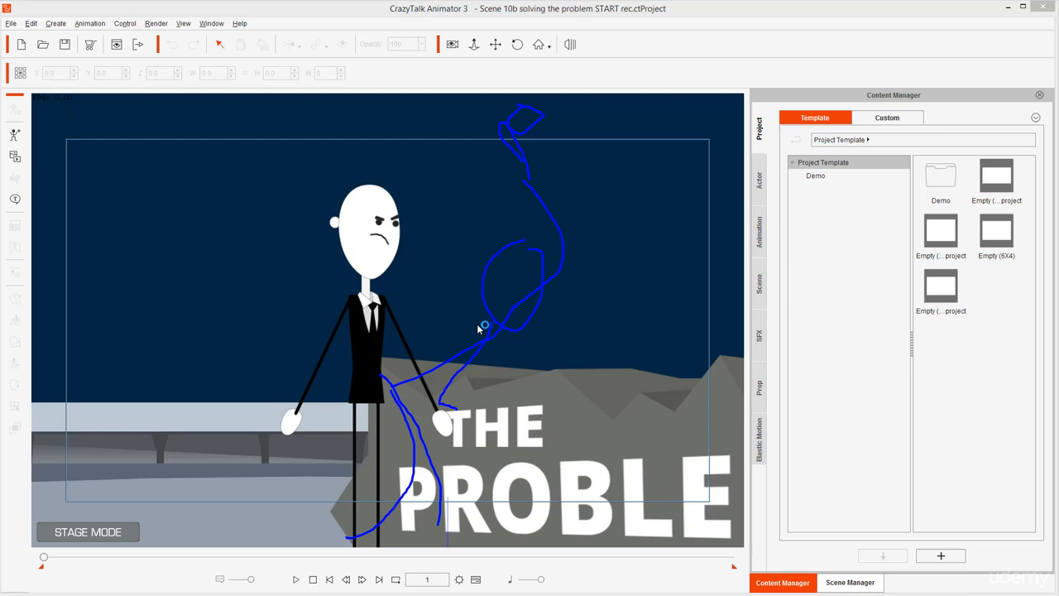
pyautogui.moveTo(619, 351)
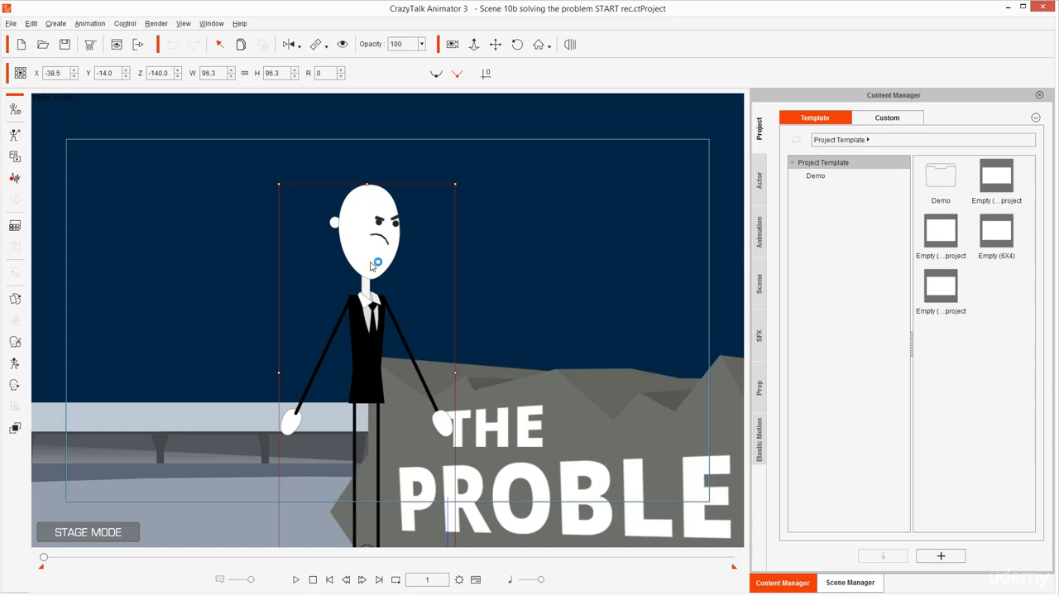
pyautogui.moveTo(376, 273)
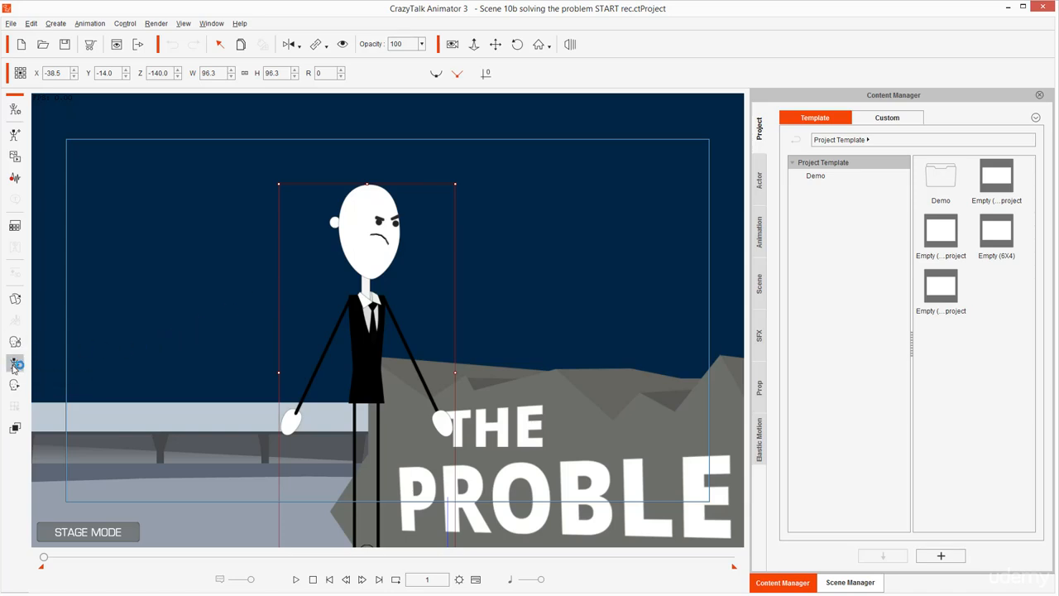
# Step: Open the 2D Motion Key Editor and drag a bone toward a crouched striking pose
pyautogui.click(15, 364)
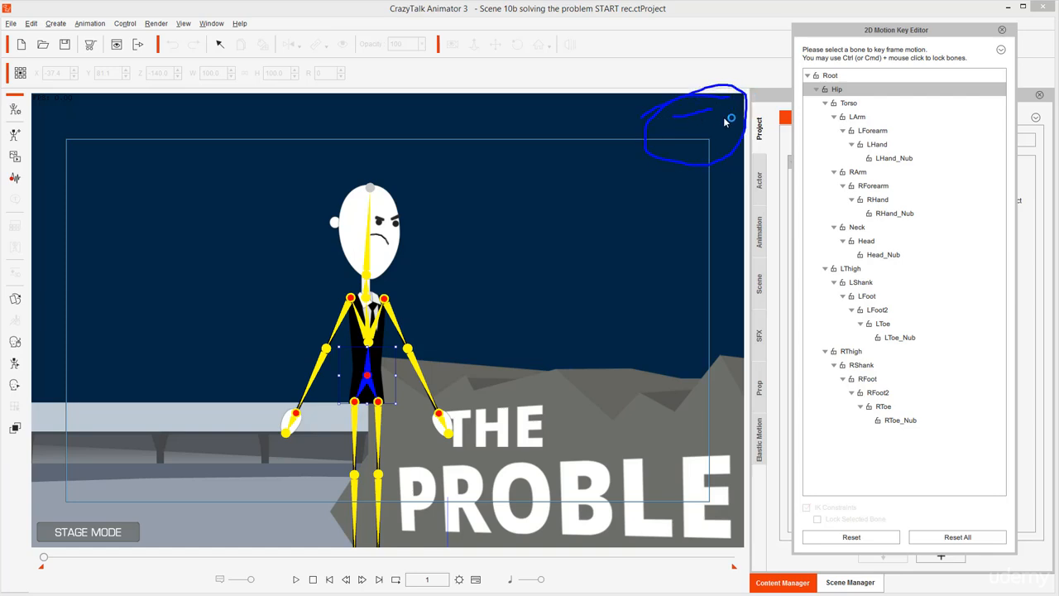
pyautogui.moveTo(728, 120); pyautogui.dragTo(670, 116)
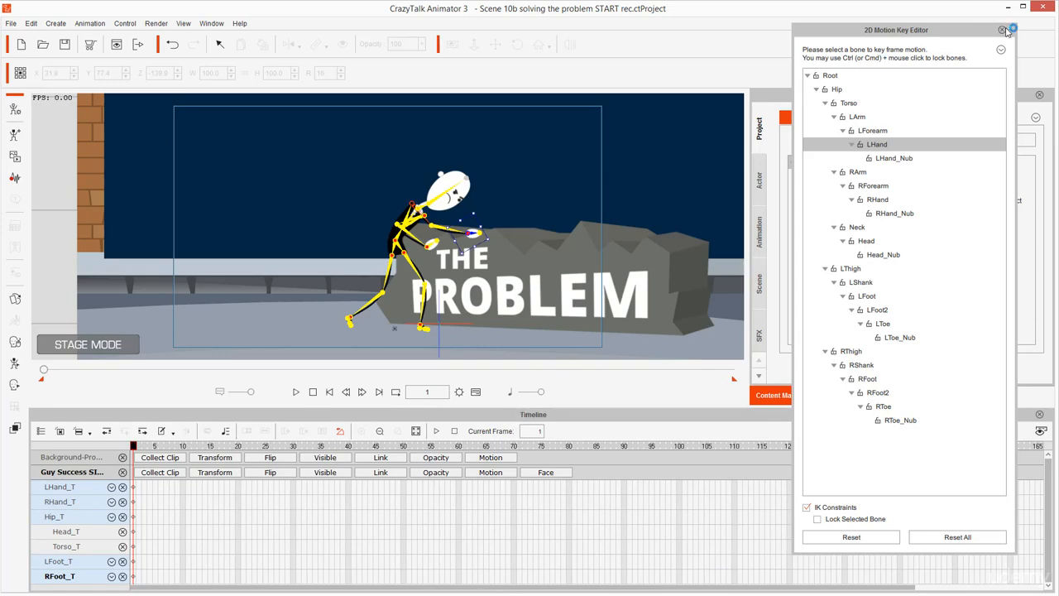
# Step: Close the 2D Motion Key Editor and expand the character's arm and hand motion tracks
pyautogui.click(1004, 30)
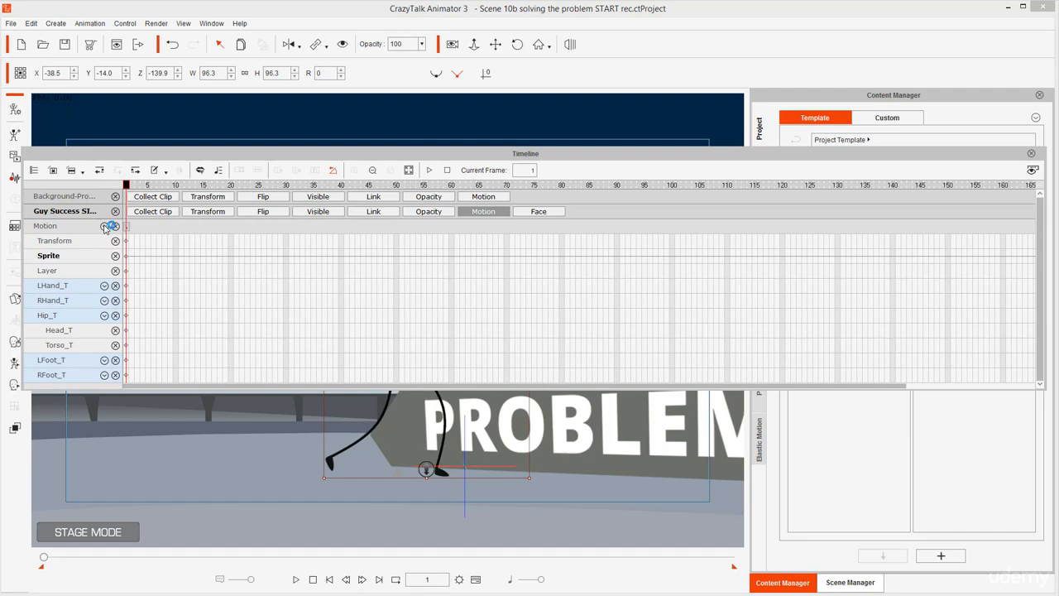
pyautogui.click(106, 226)
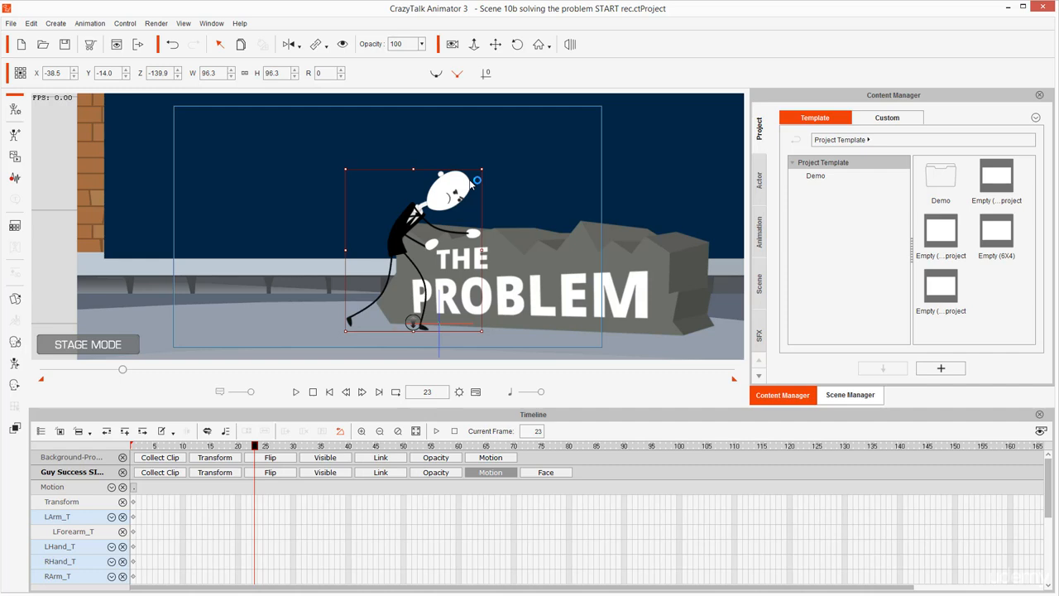
pyautogui.moveTo(416, 190)
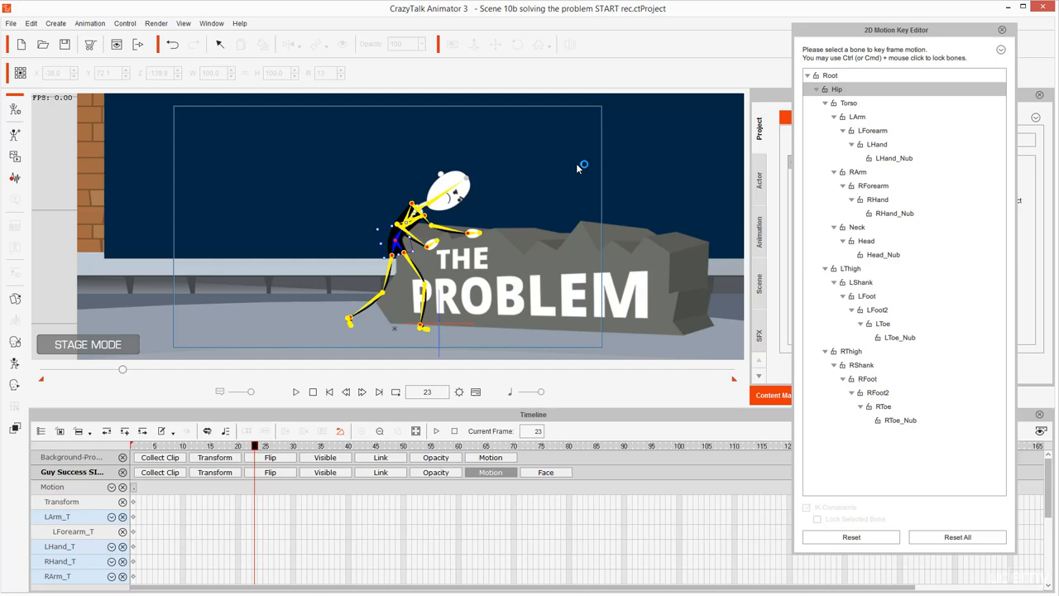
pyautogui.moveTo(731, 113)
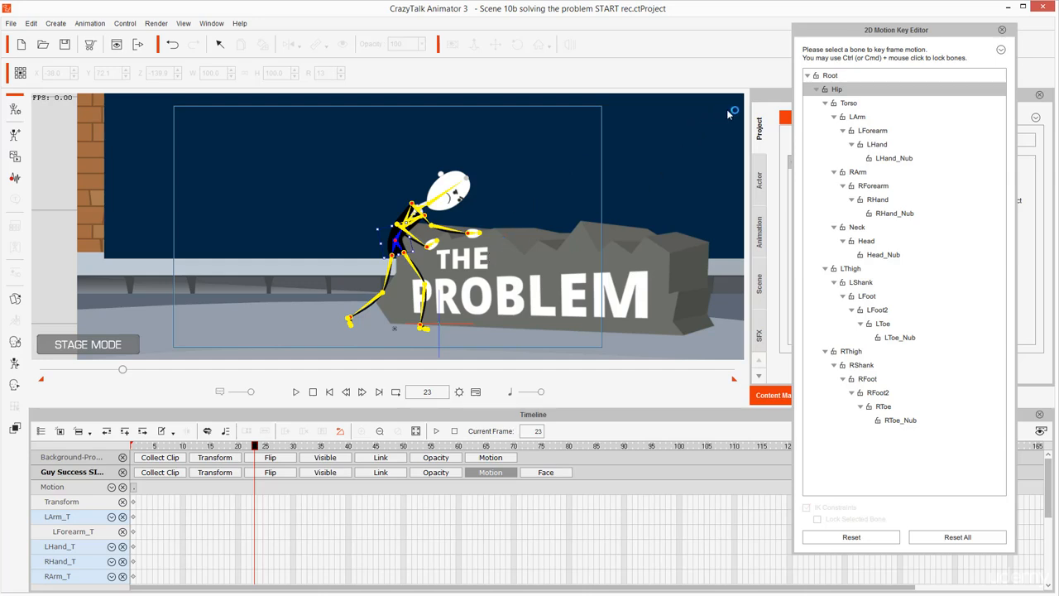
# Step: Repose the figure standing taller at frame 23 with the left foot bone locked
pyautogui.moveTo(736, 108); pyautogui.dragTo(713, 156)
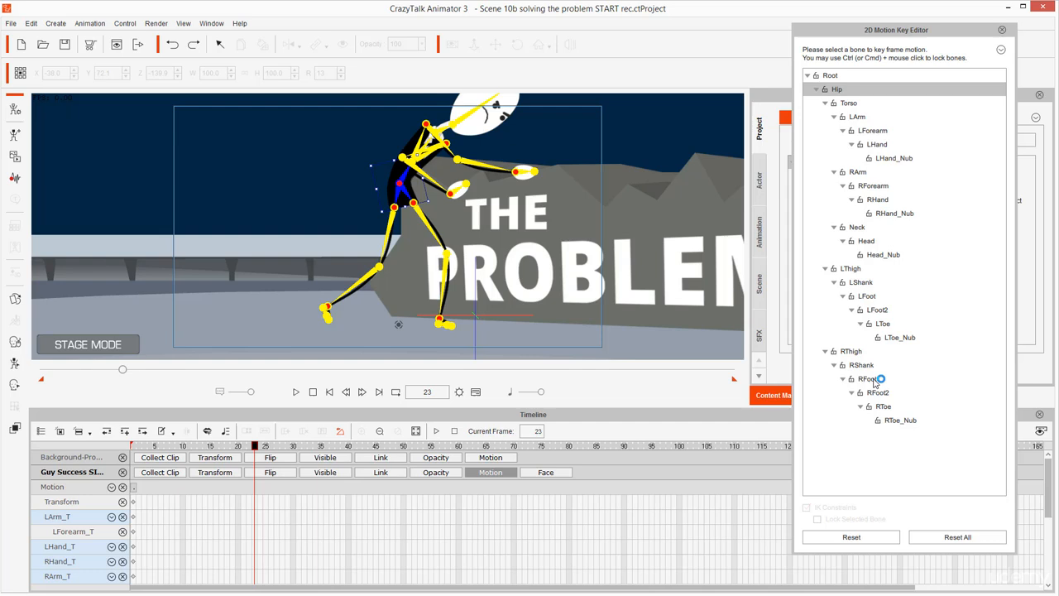
pyautogui.click(867, 378)
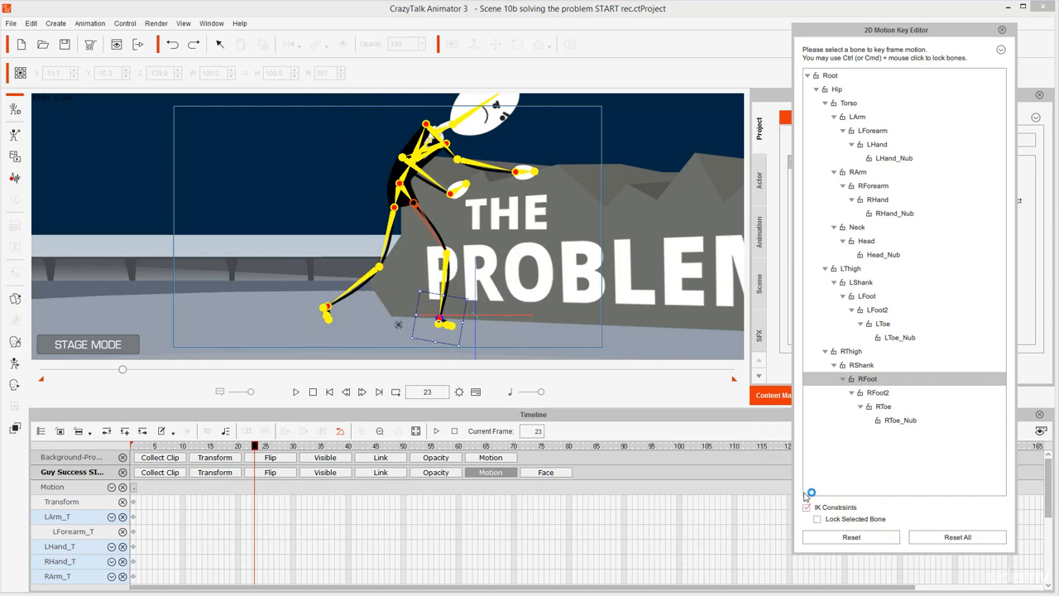
pyautogui.click(818, 518)
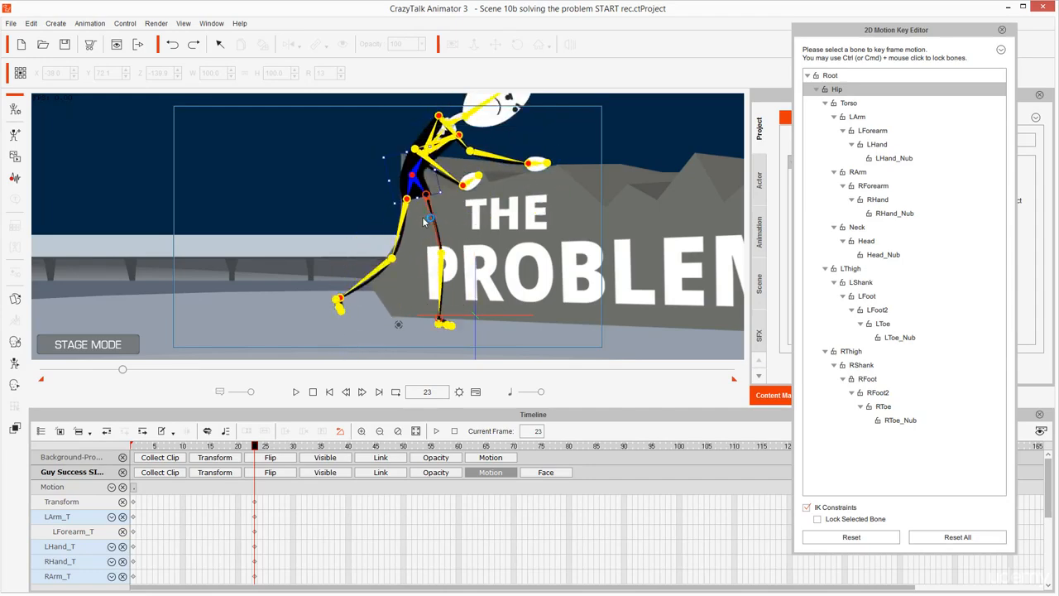
pyautogui.press('ctrl+z')
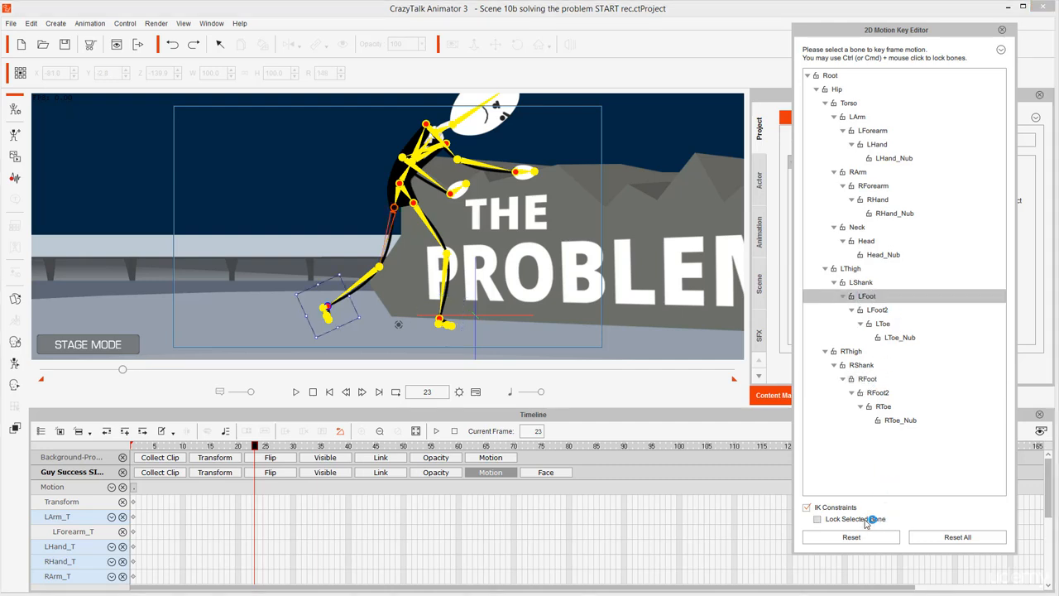
pyautogui.click(817, 519)
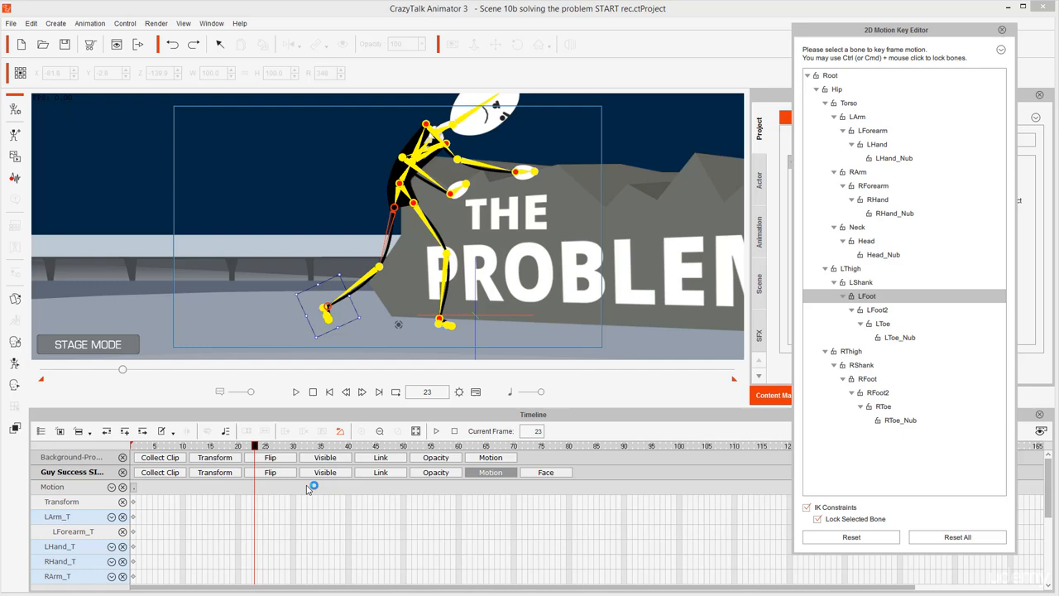
pyautogui.moveTo(806, 441)
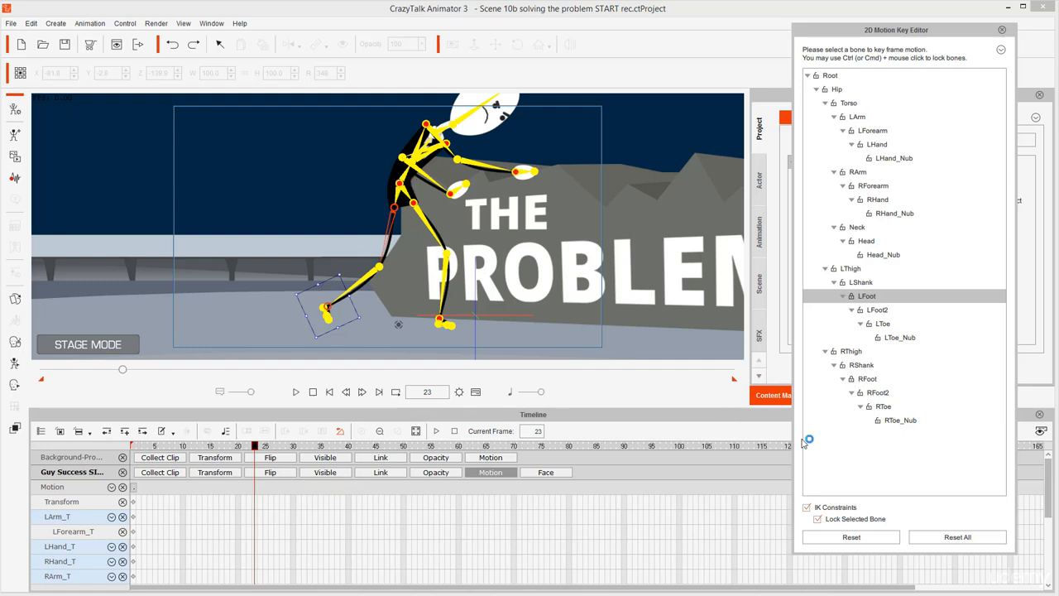
pyautogui.moveTo(861, 459)
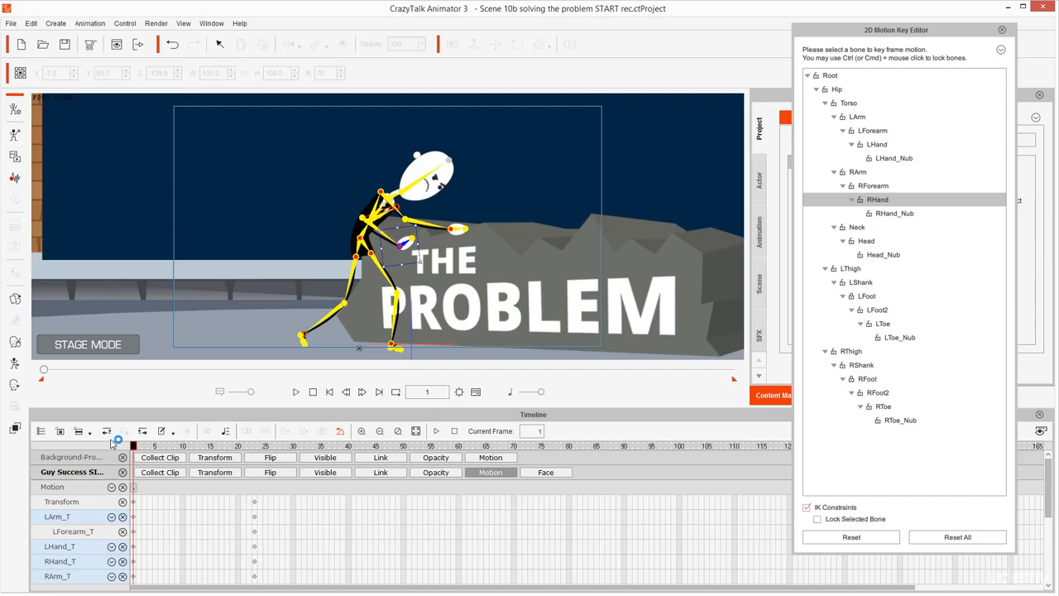
# Step: Return the timeline to frame 1 after keying the frame-23 pose
pyautogui.click(296, 391)
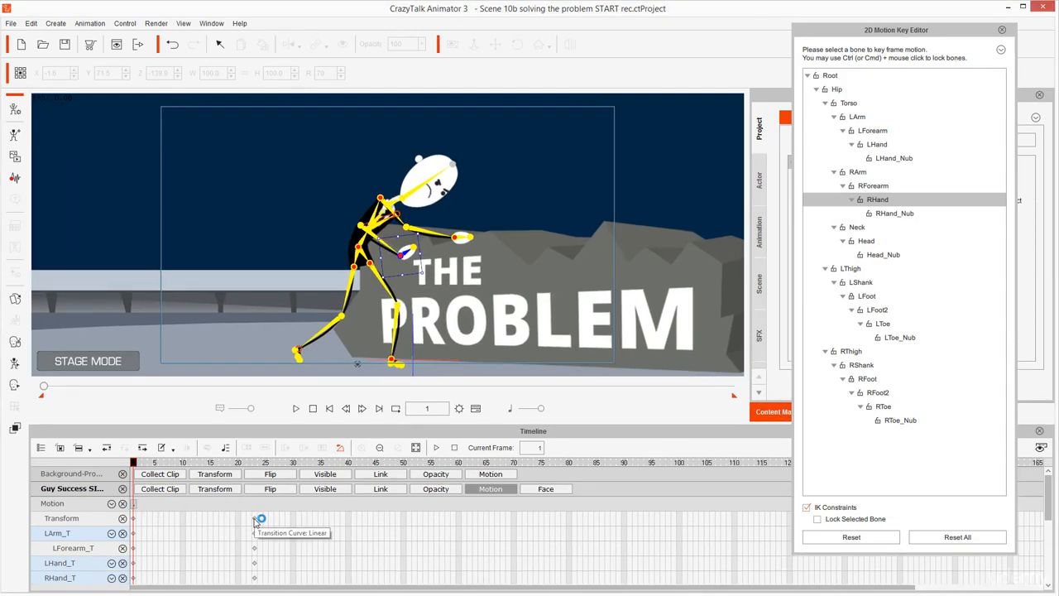
# Step: Right-click the frame 23 Transform keyframe on the timeline to show its options
pyautogui.rightClick(260, 517)
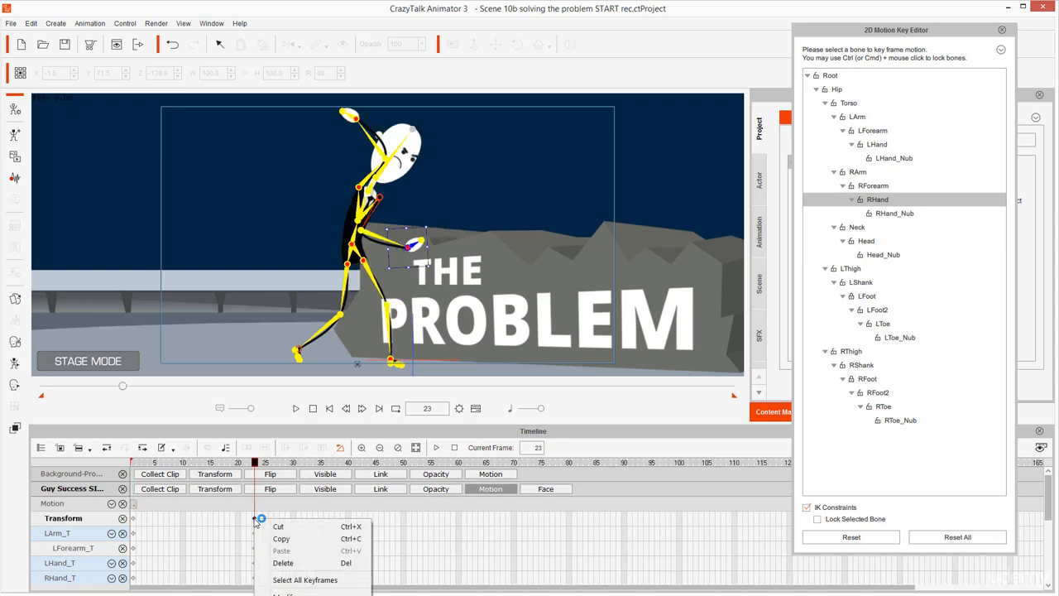
pyautogui.moveTo(342, 457)
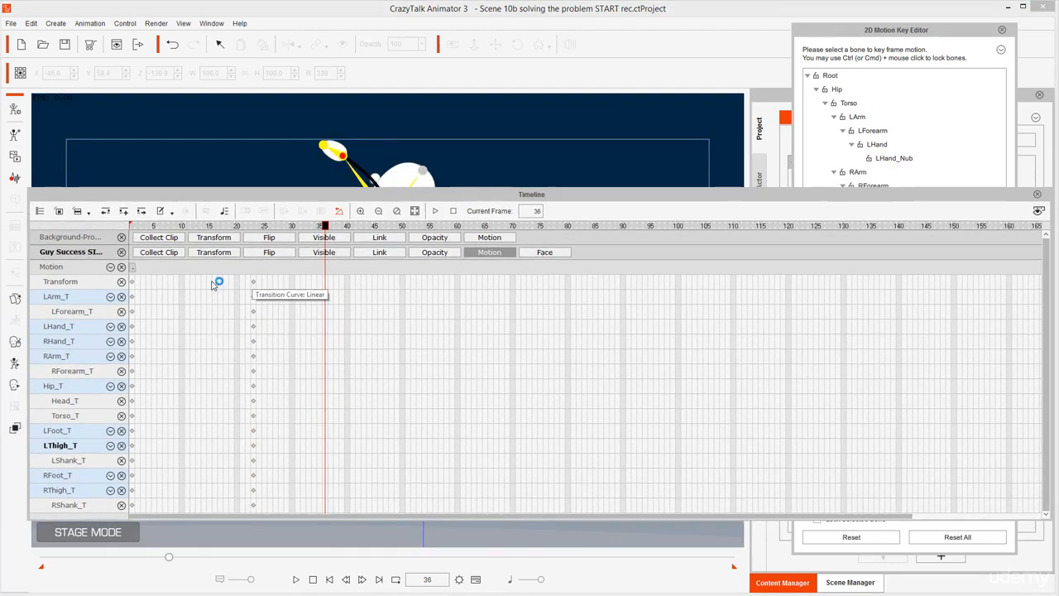
# Step: Open the Transition Curve window for the frame 23 keyframe
pyautogui.rightClick(241, 287)
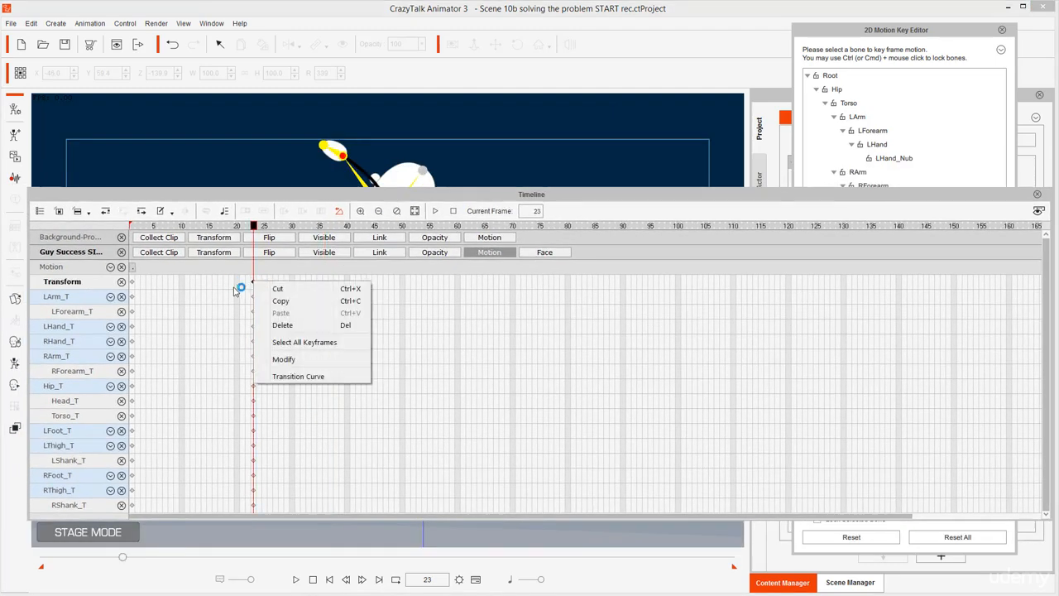
pyautogui.moveTo(298, 376)
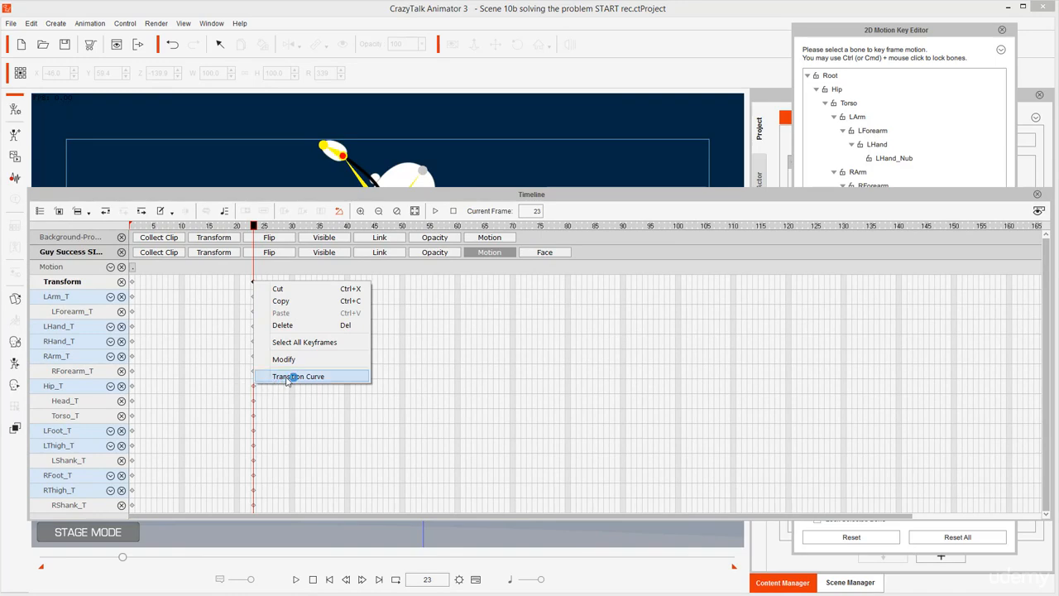
pyautogui.click(297, 376)
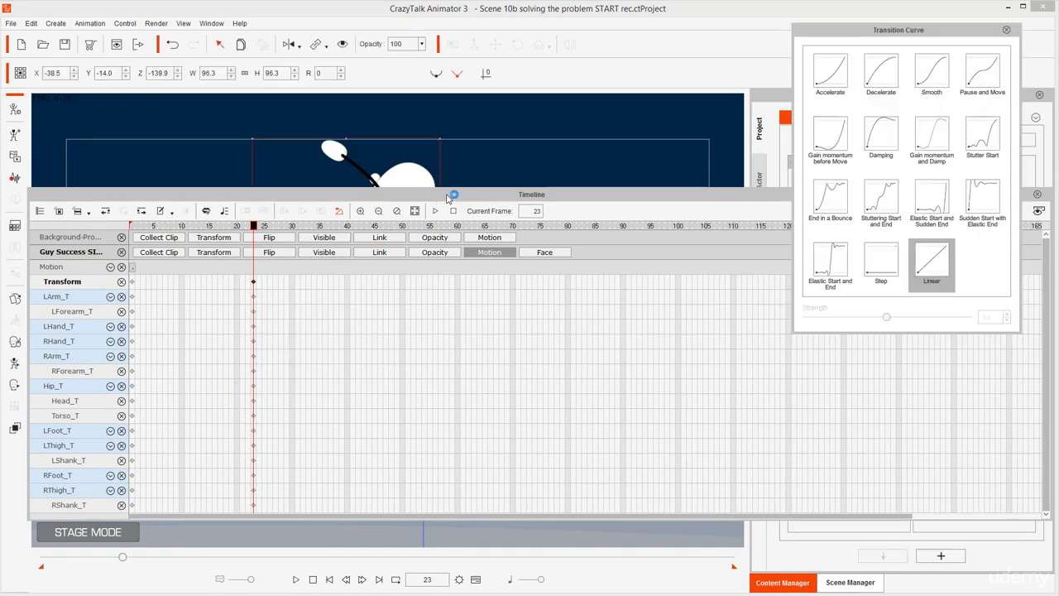
pyautogui.moveTo(254, 282)
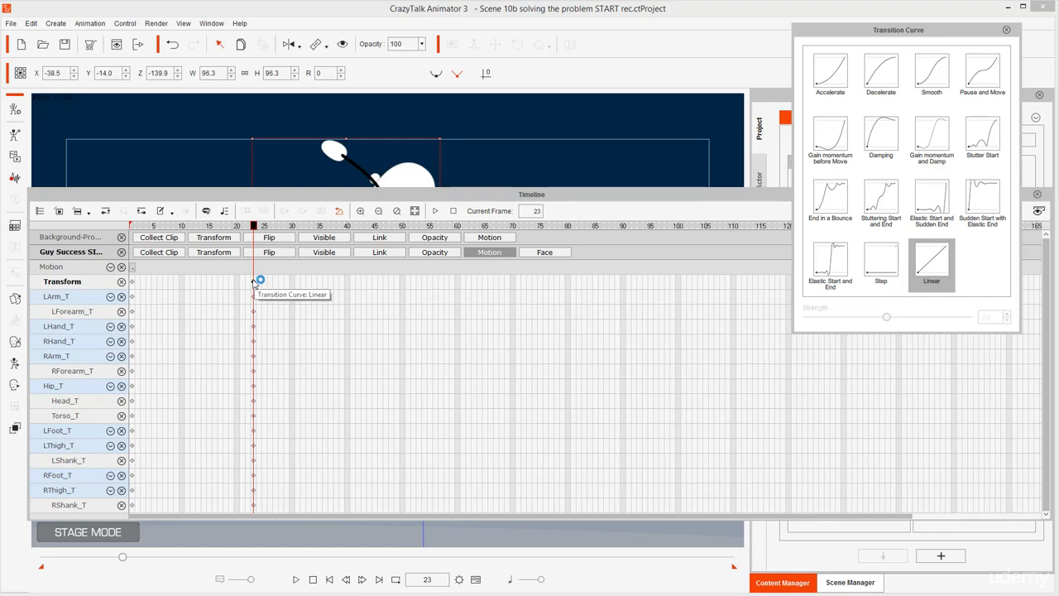
pyautogui.rightClick(255, 281)
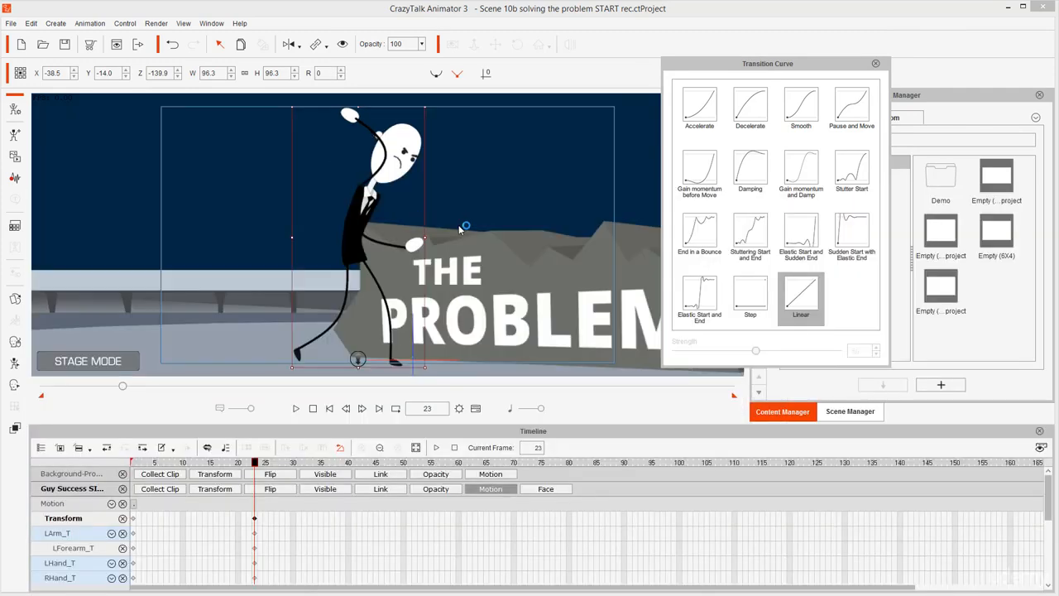
pyautogui.click(750, 236)
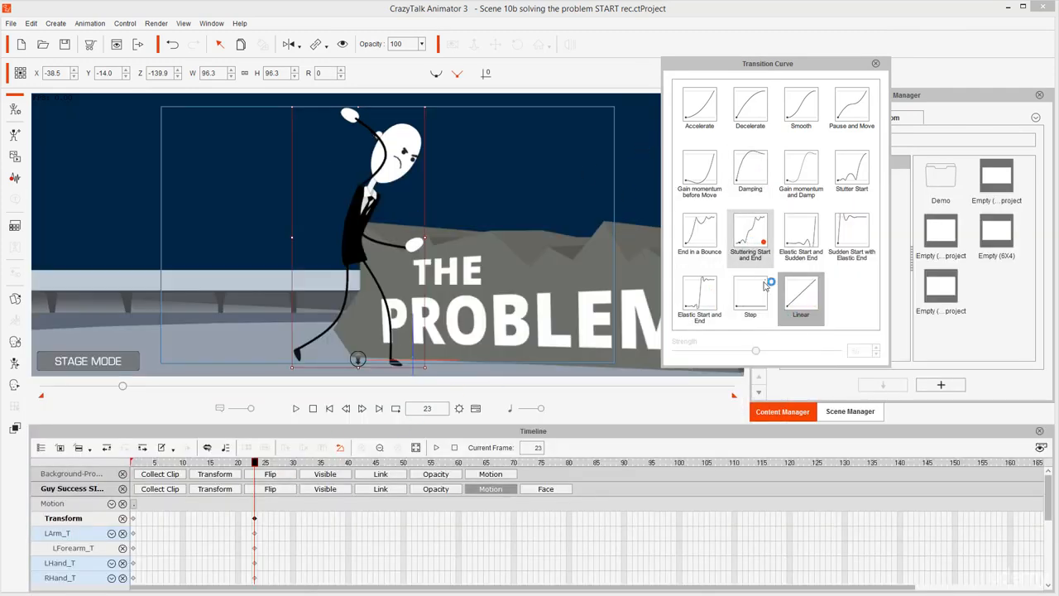
pyautogui.click(800, 298)
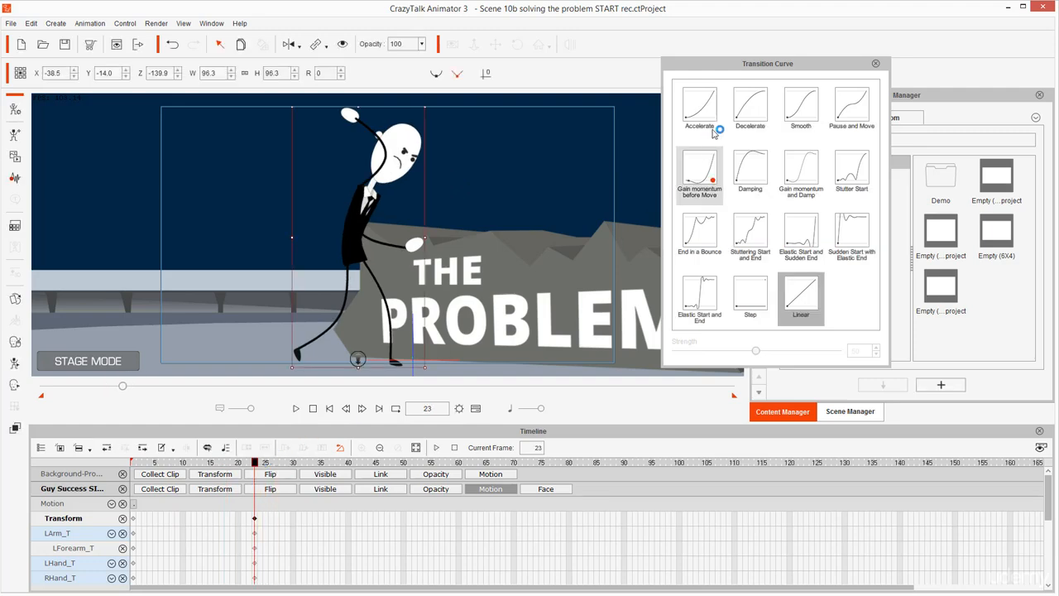
pyautogui.click(800, 108)
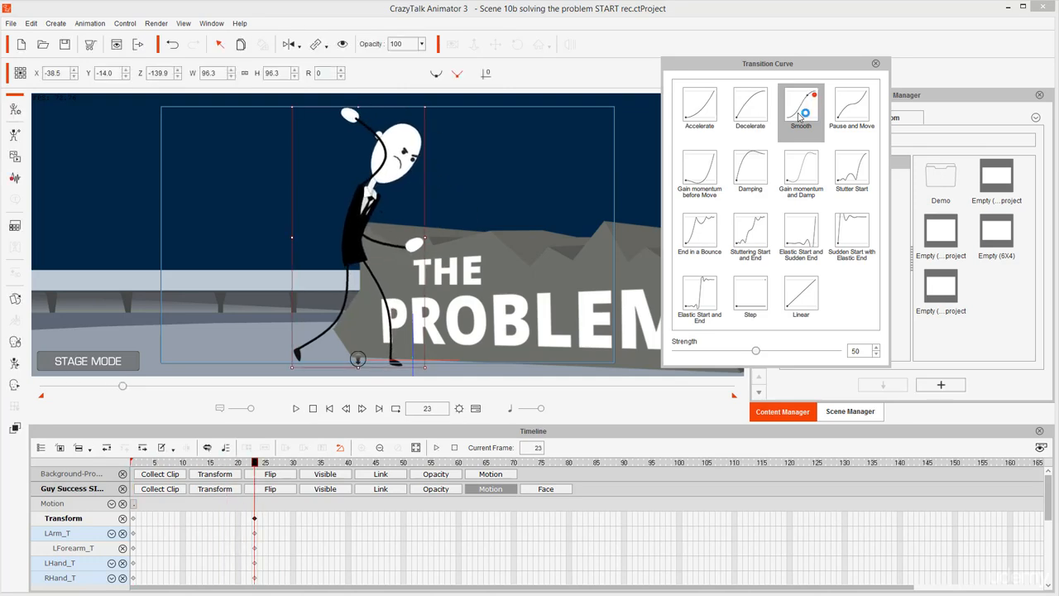
# Step: Apply the Smooth curve at strength 50 to the frame 23 key and close the window
pyautogui.click(295, 408)
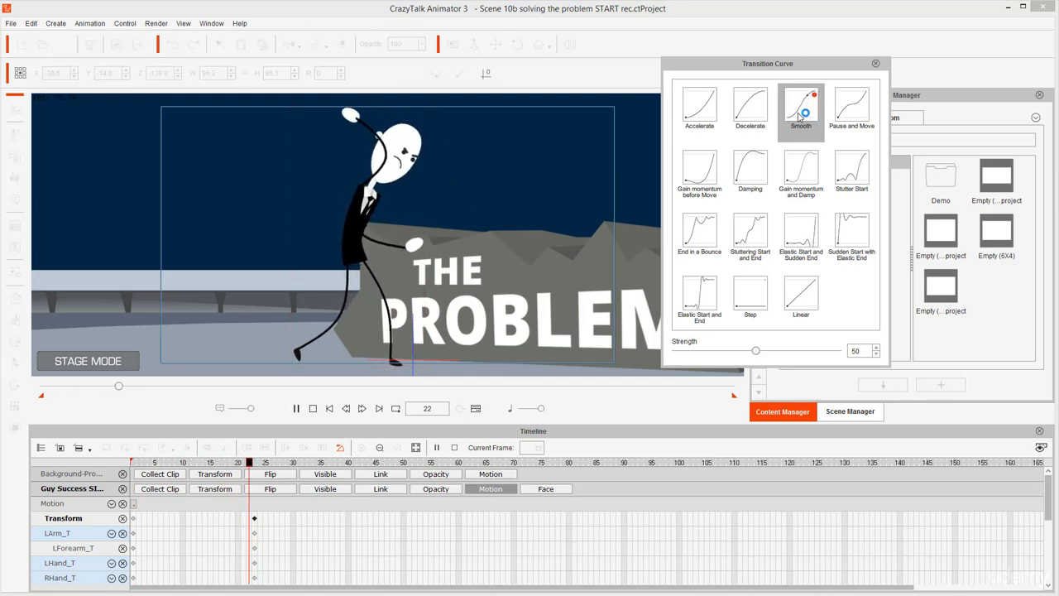
pyautogui.click(699, 234)
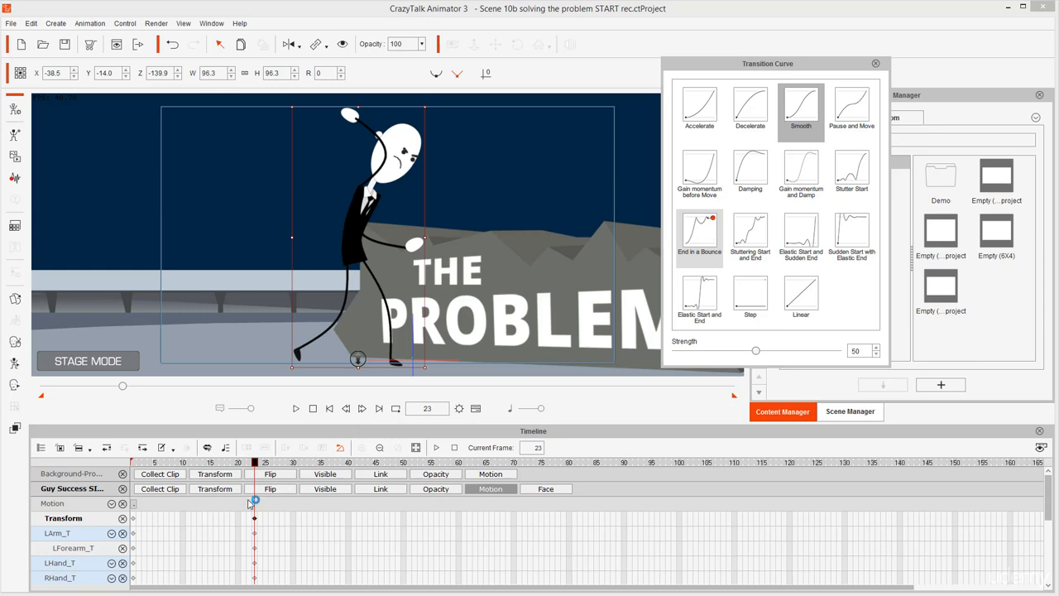
pyautogui.click(699, 294)
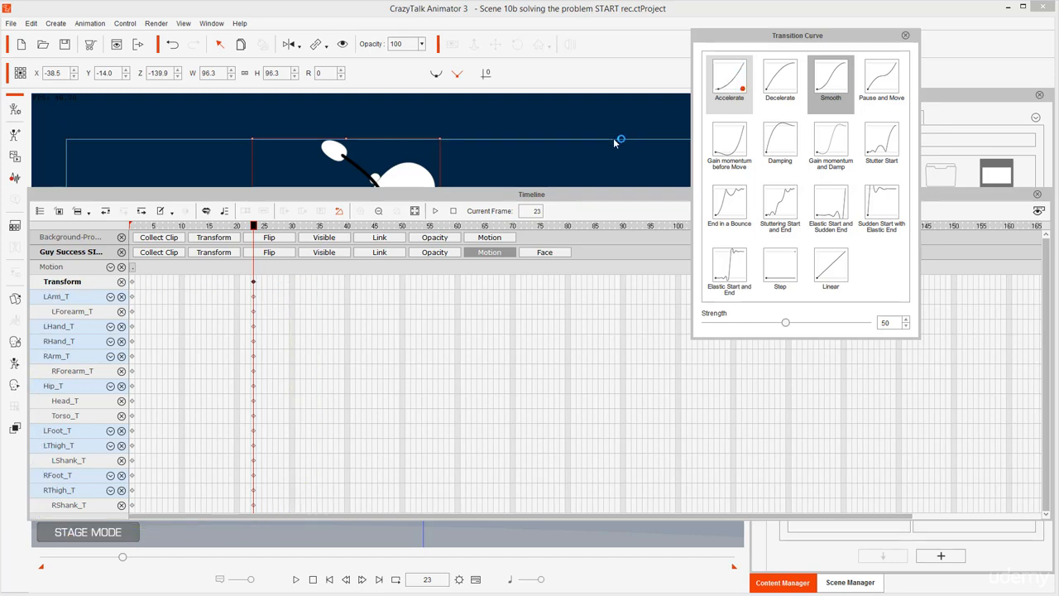
pyautogui.click(729, 145)
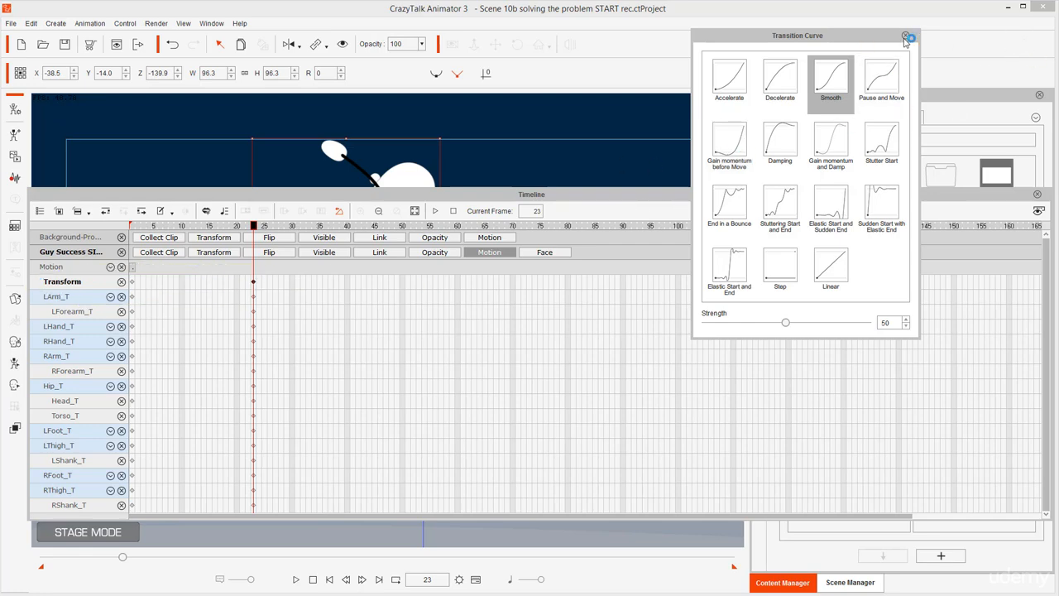
pyautogui.click(908, 37)
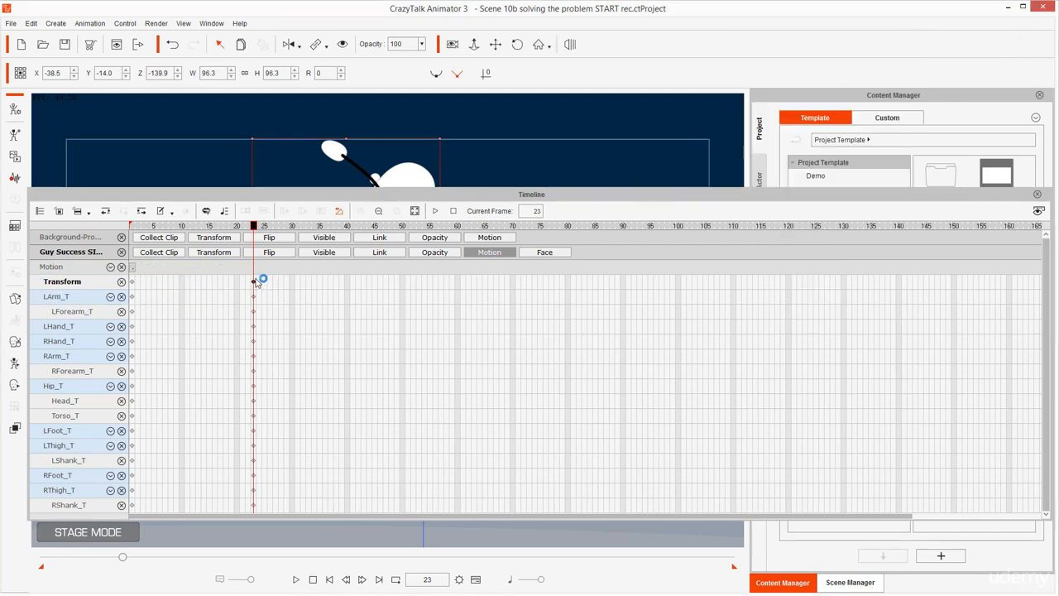
# Step: Reopen the frame 23 Transition Curve and preview Accelerate, Linear and Smooth
pyautogui.rightClick(254, 282)
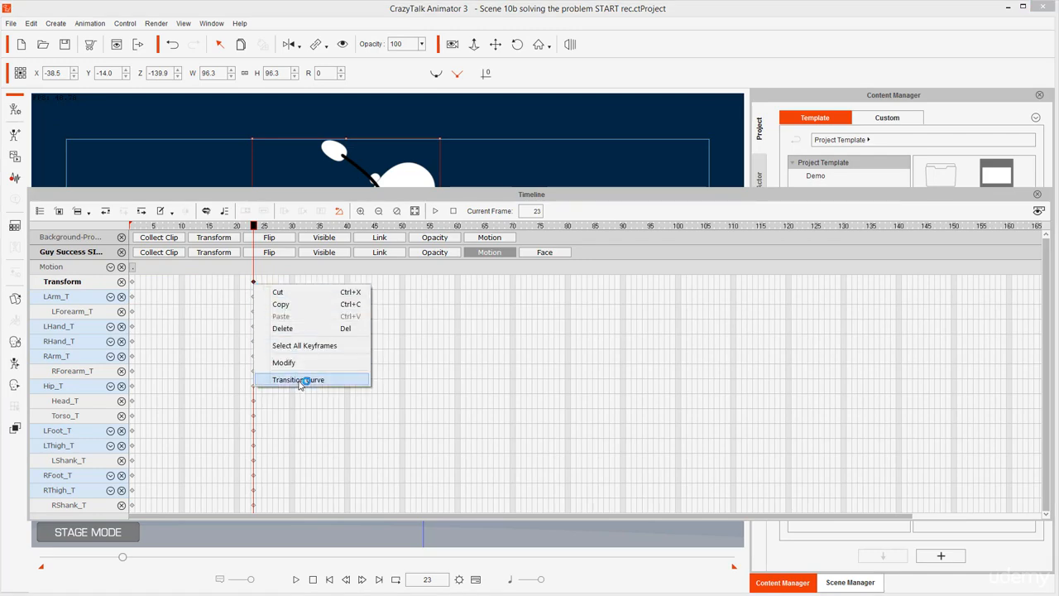
pyautogui.click(298, 378)
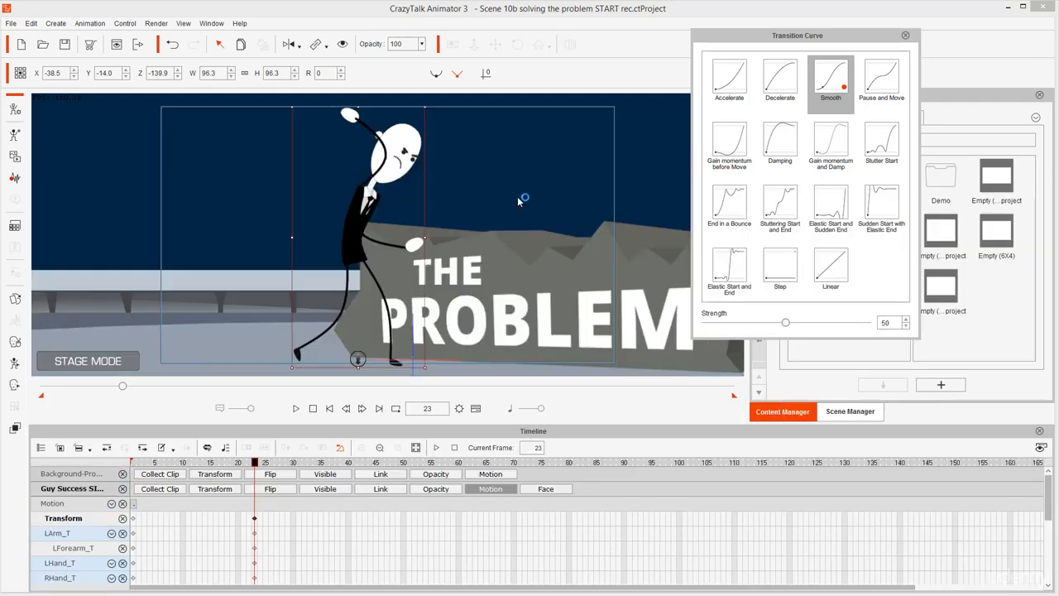
pyautogui.moveTo(378, 241)
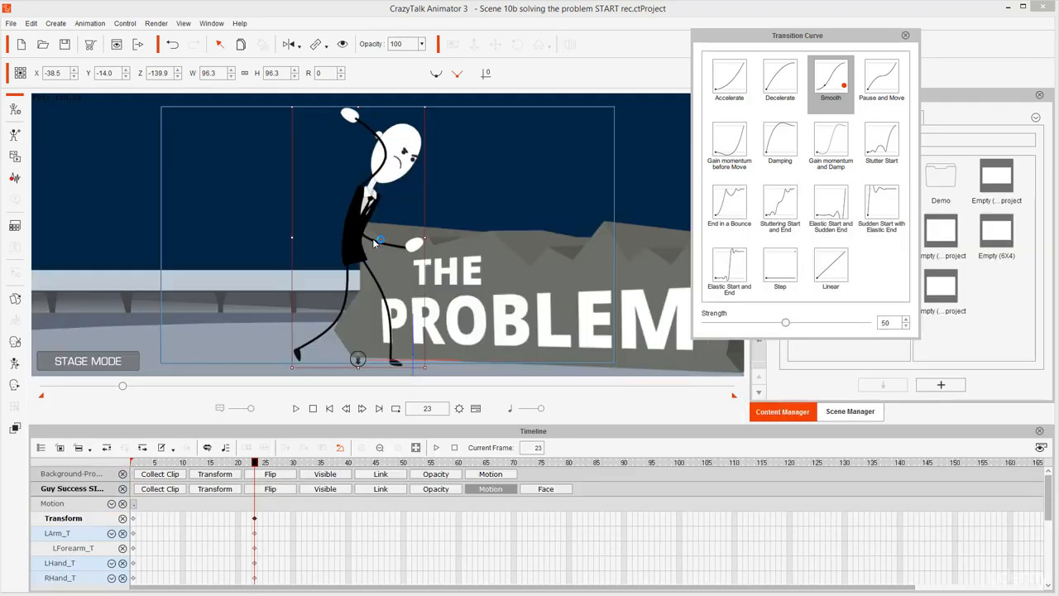
pyautogui.click(296, 408)
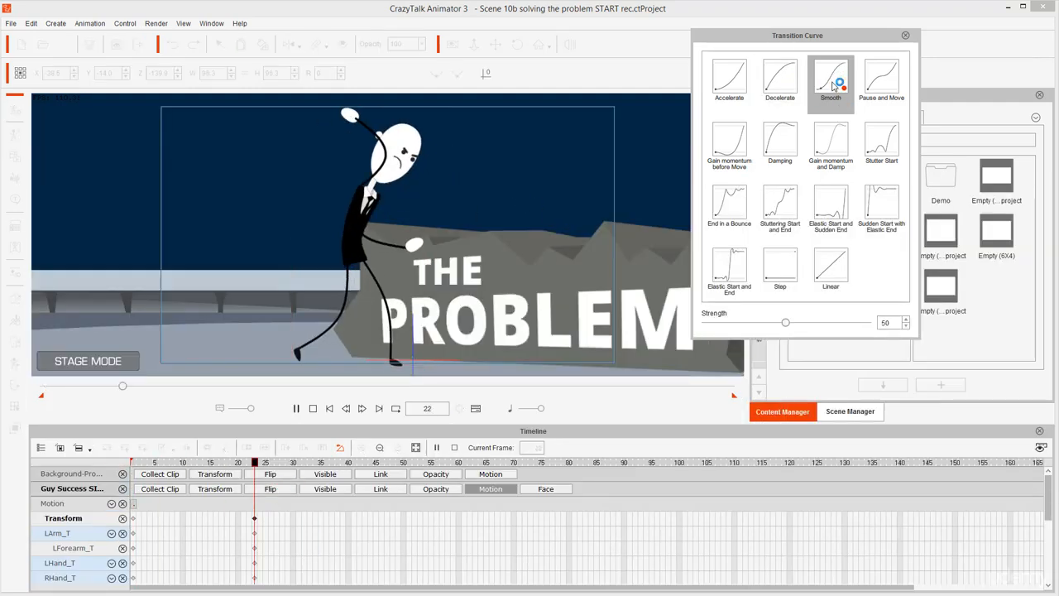
pyautogui.click(729, 80)
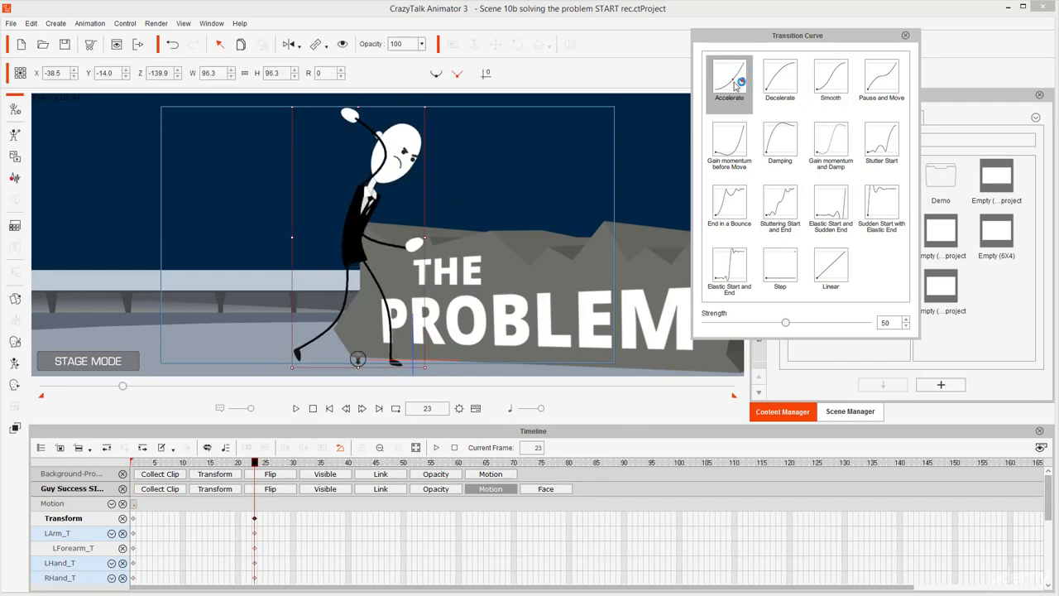
pyautogui.click(831, 269)
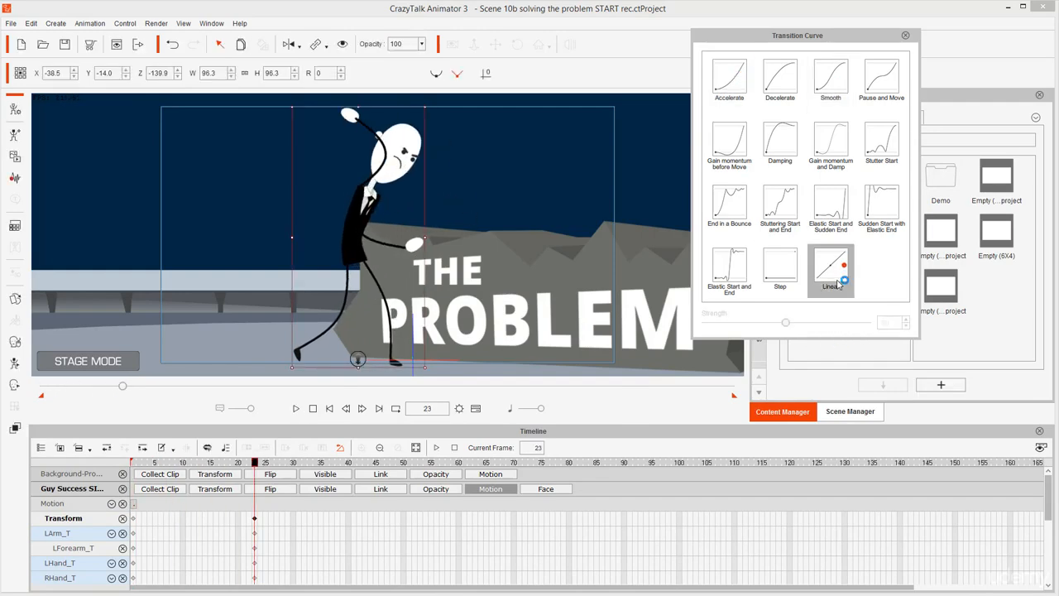
pyautogui.click(830, 80)
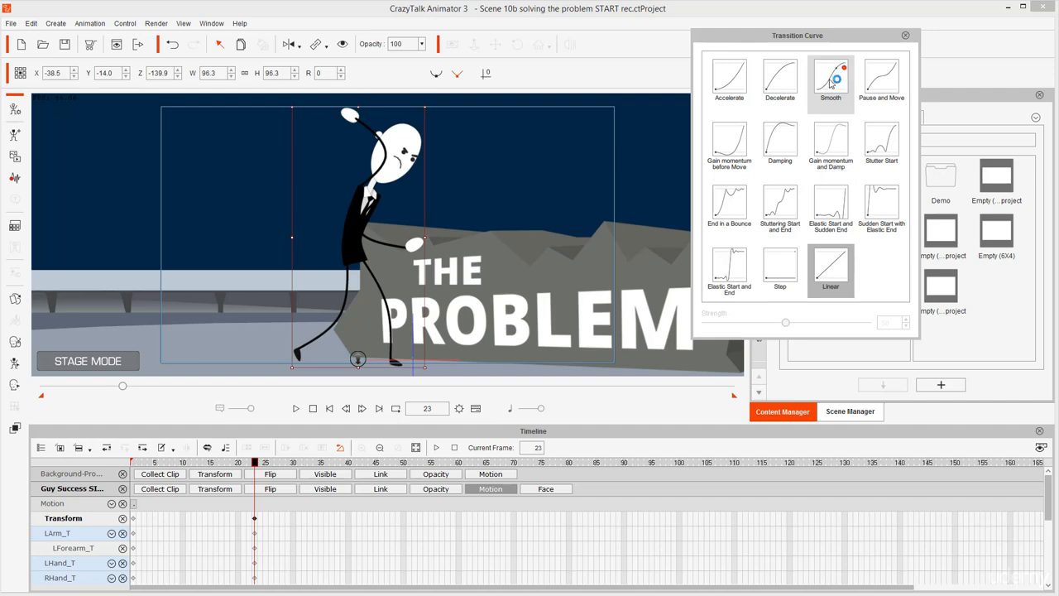
pyautogui.click(830, 79)
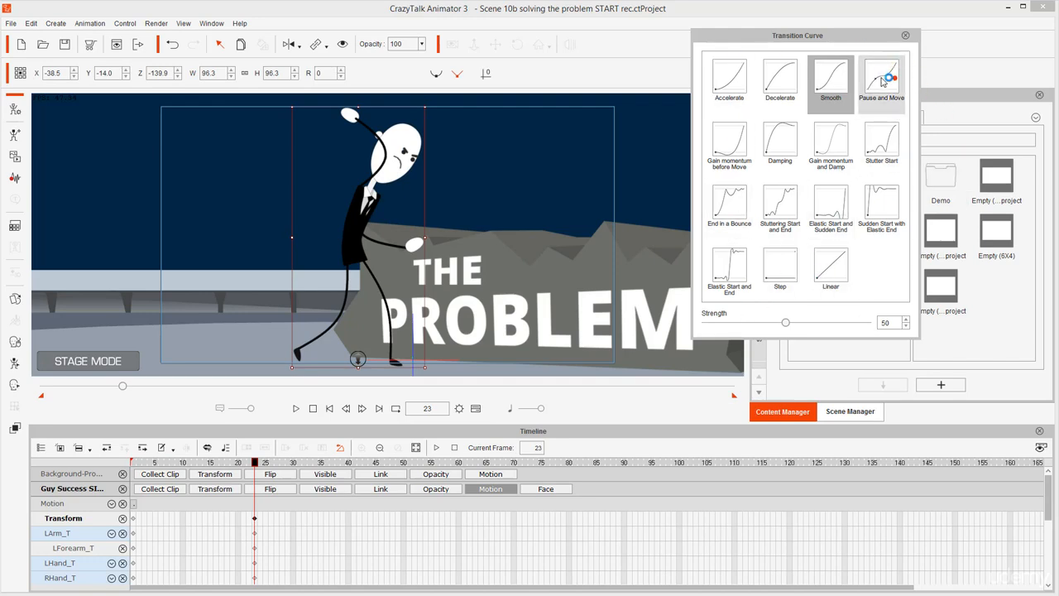
# Step: Preview Pause and Move, Damping, Gain Momentum and Elastic Start curves, then close the window
pyautogui.click(881, 80)
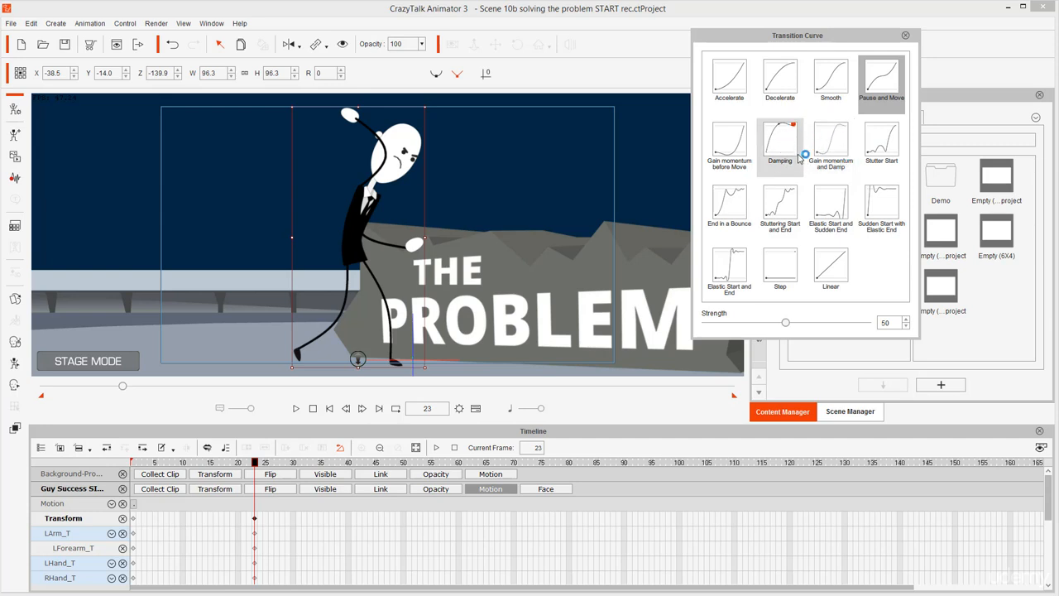
pyautogui.click(779, 145)
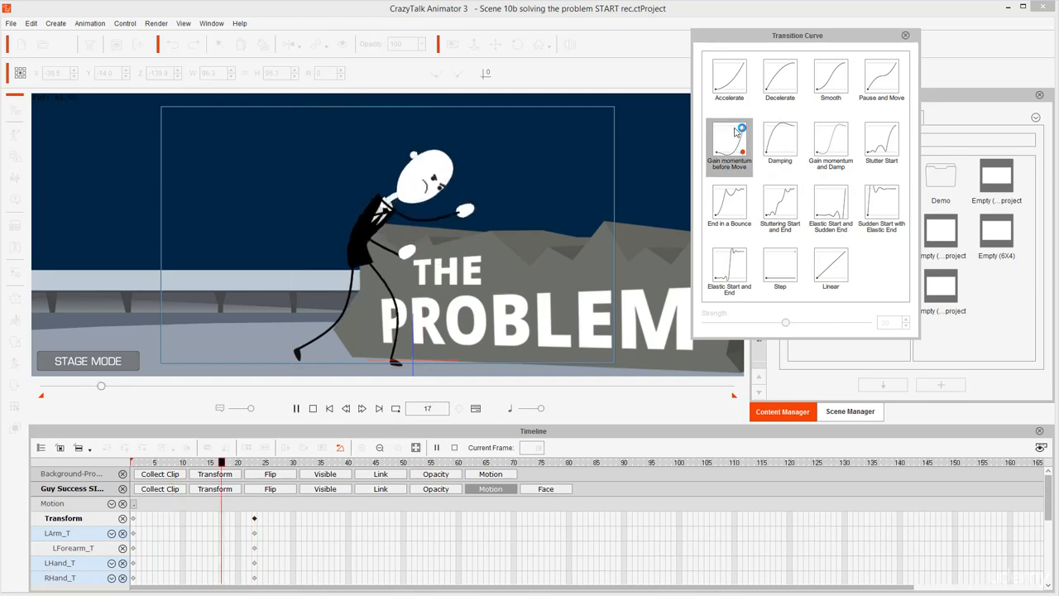
pyautogui.click(729, 207)
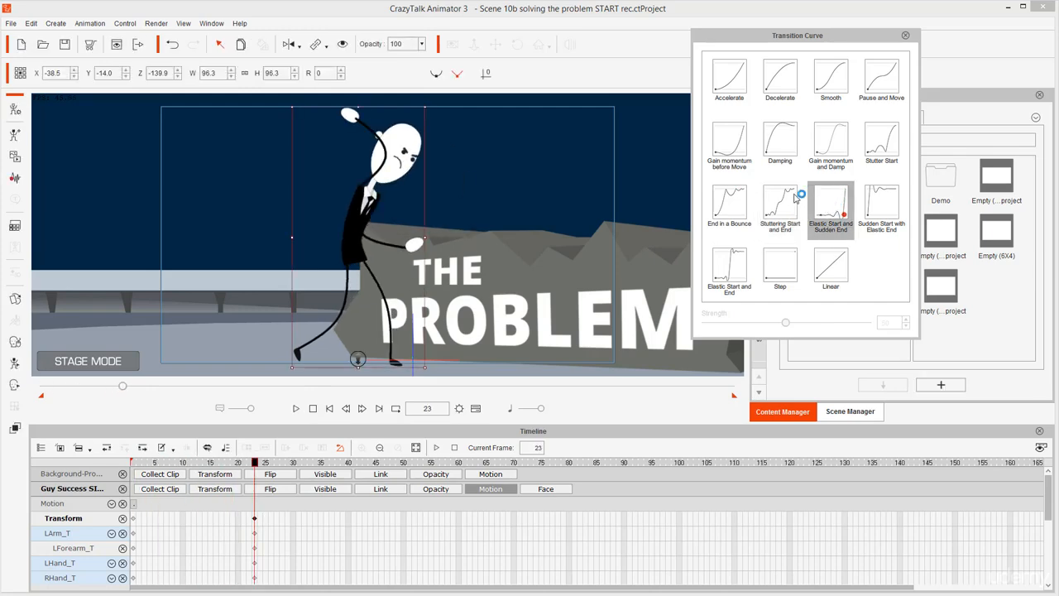
pyautogui.click(779, 207)
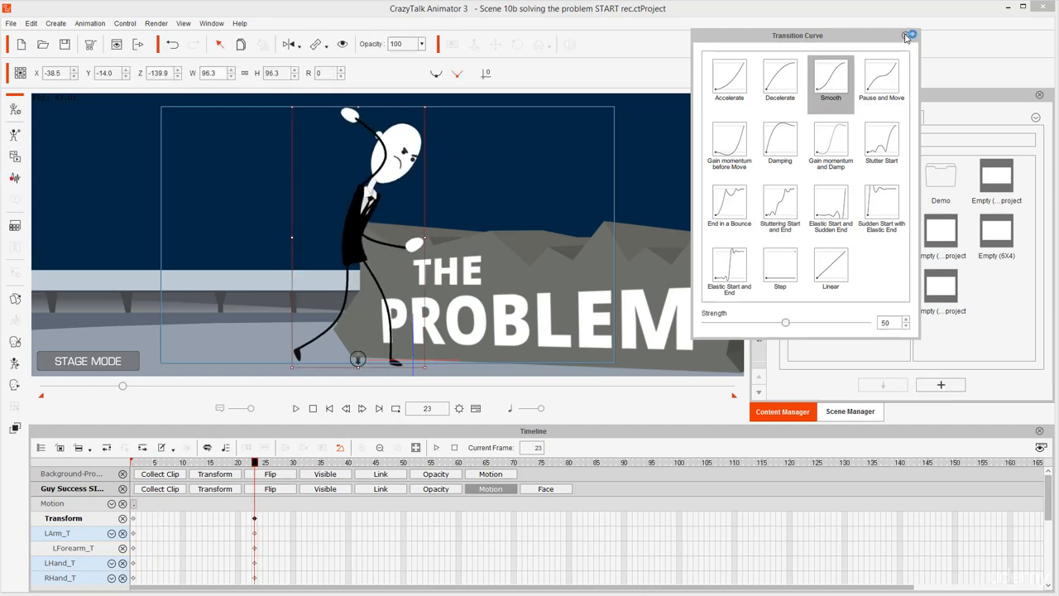
pyautogui.click(905, 35)
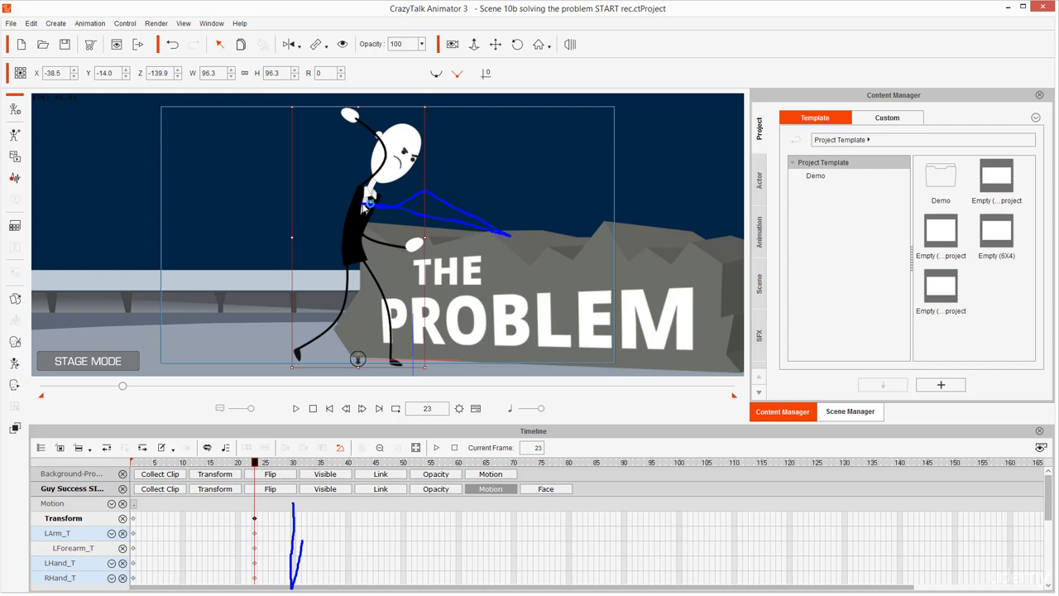
# Step: Close the Transition Curve window and scrub the playhead to frame 30
pyautogui.moveTo(369, 207); pyautogui.dragTo(369, 102)
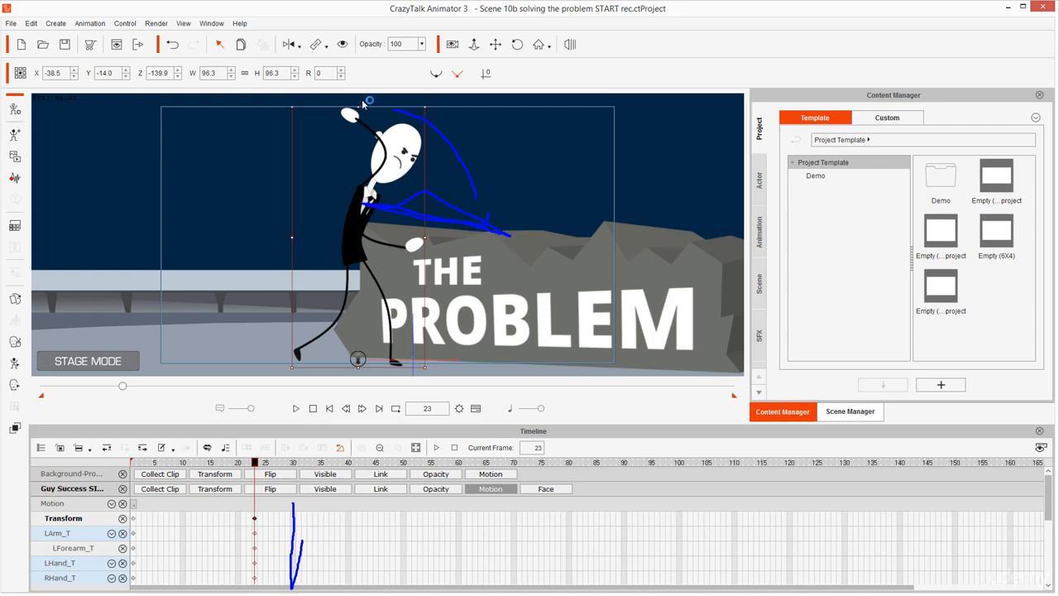
pyautogui.moveTo(370, 101); pyautogui.dragTo(494, 219)
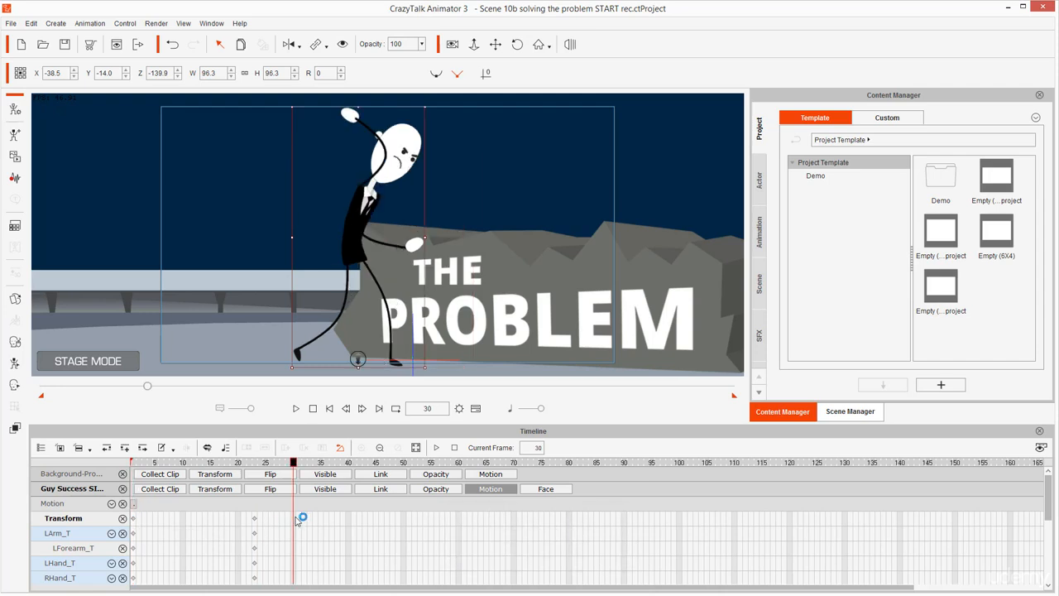
# Step: Paste the starting pose as a keyframe at frame 30 and preview the motion
pyautogui.press('ctrl+v')
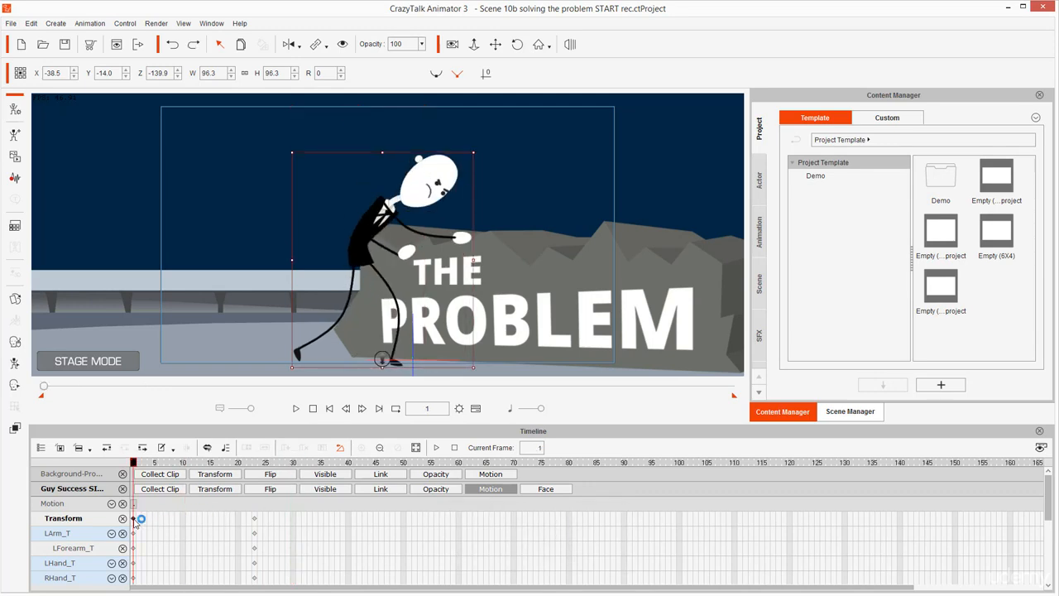
pyautogui.press('ctrl')
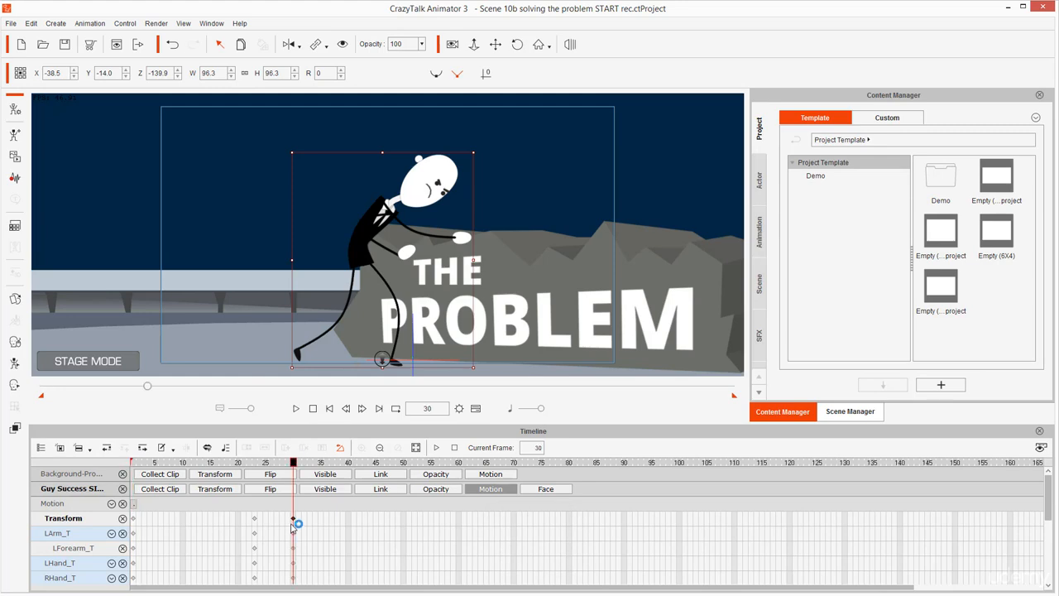
pyautogui.click(330, 407)
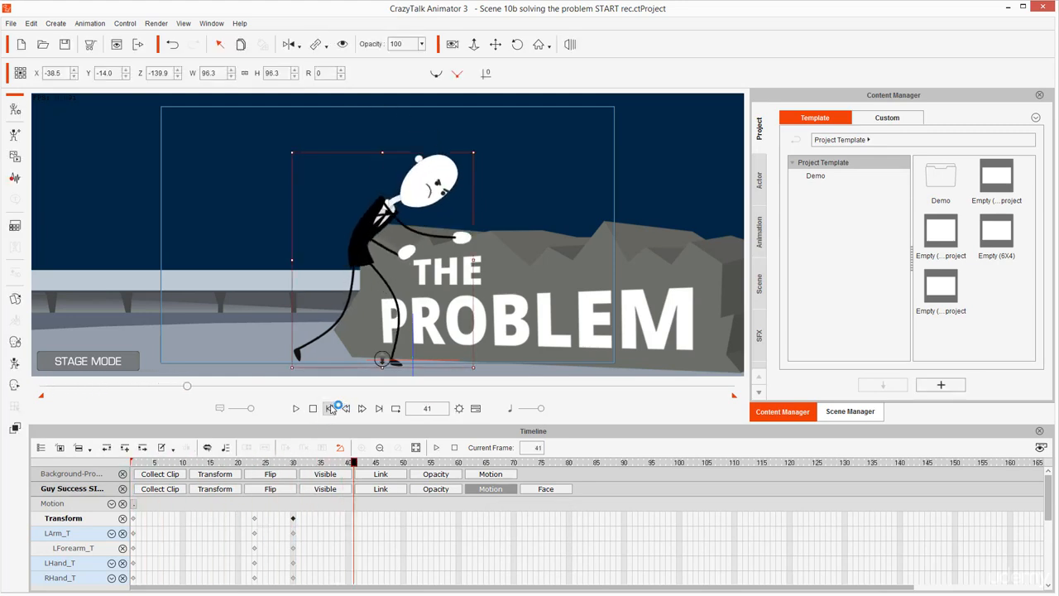
pyautogui.click(295, 408)
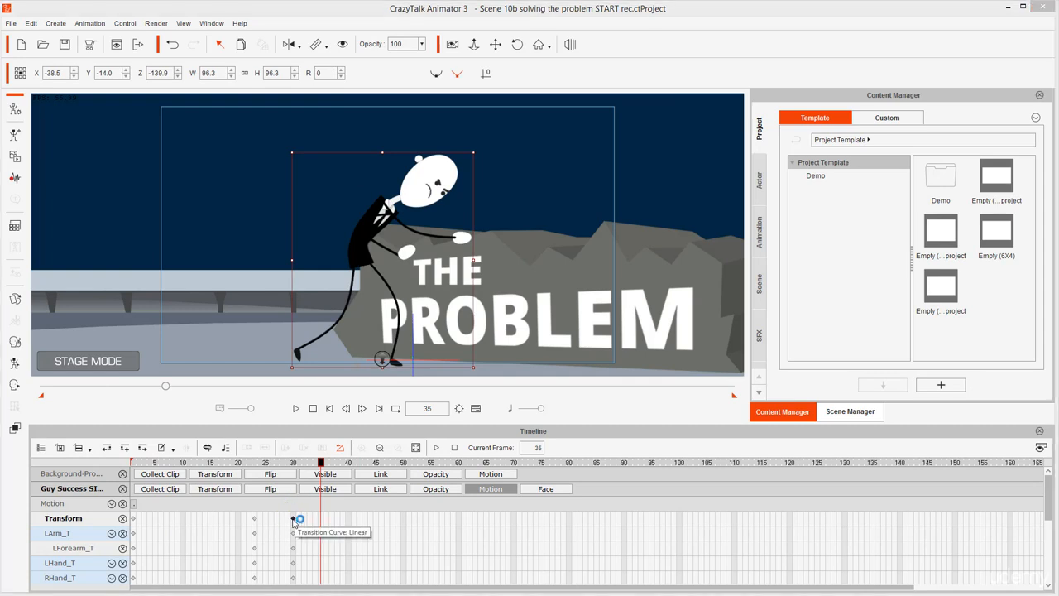
# Step: Try the Linear and Smooth curves, then give the frame-30 keyframe an Accelerate curve
pyautogui.rightClick(298, 520)
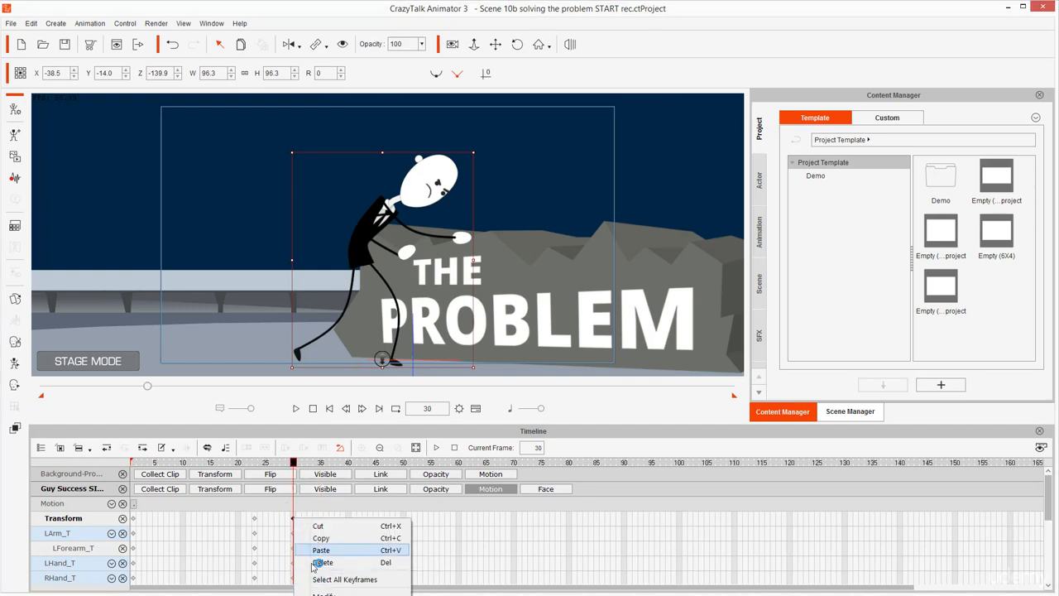
pyautogui.click(320, 549)
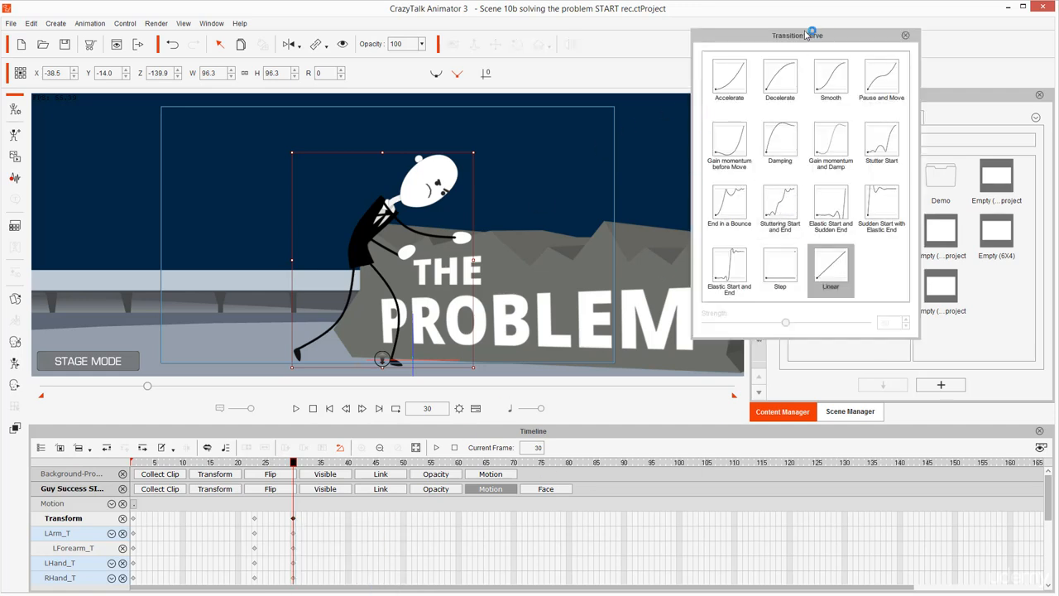
pyautogui.moveTo(798, 35); pyautogui.dragTo(747, 33)
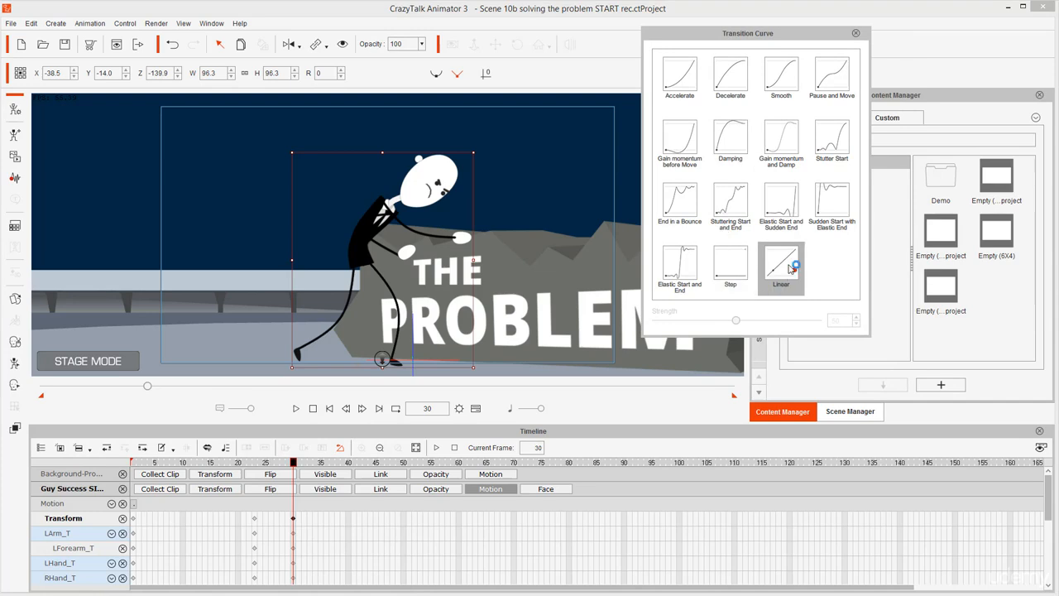
pyautogui.click(780, 266)
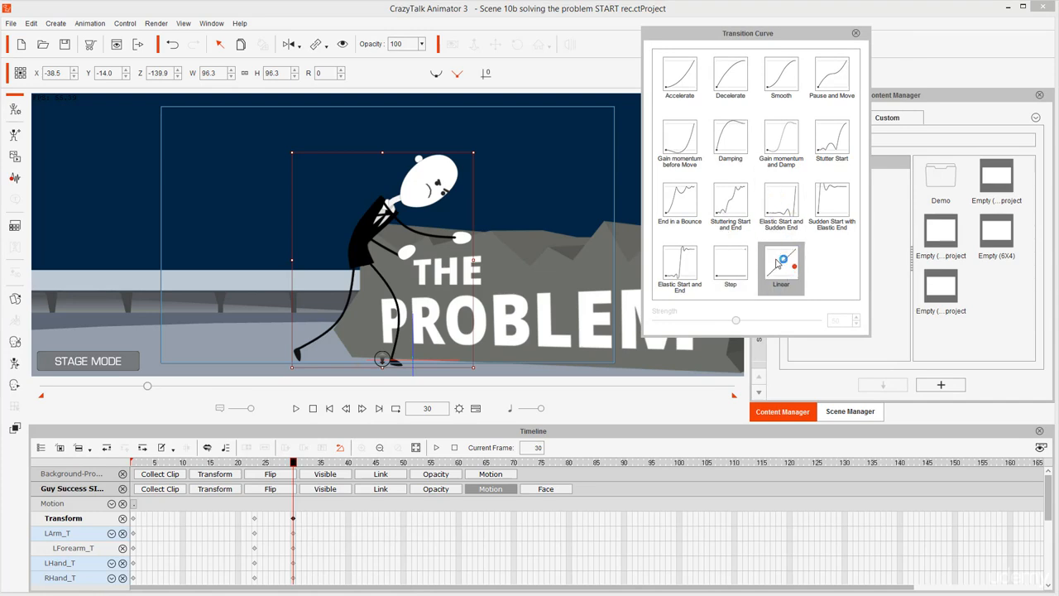
pyautogui.click(780, 77)
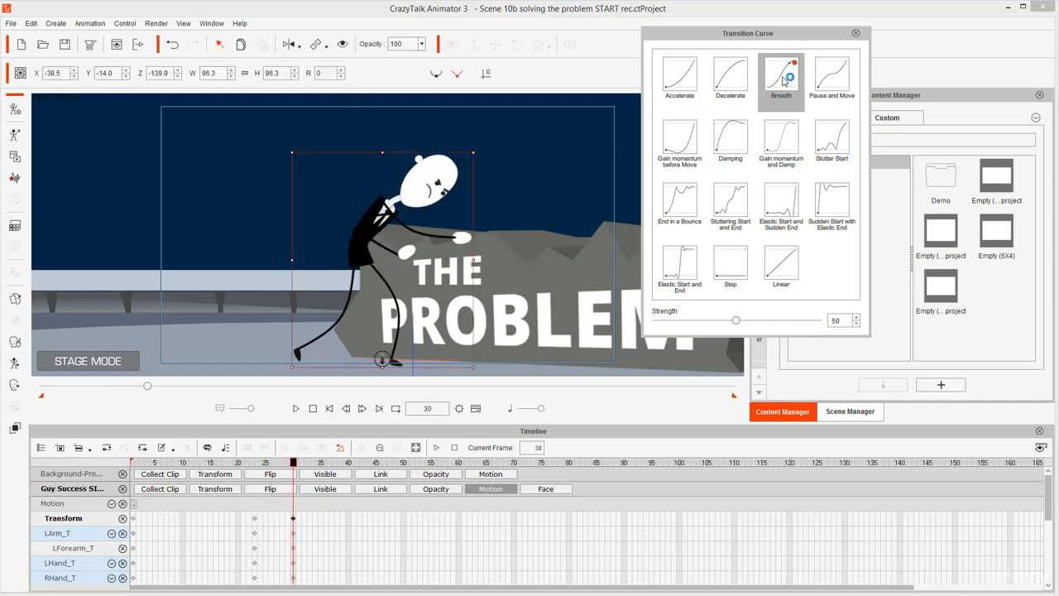
pyautogui.click(679, 76)
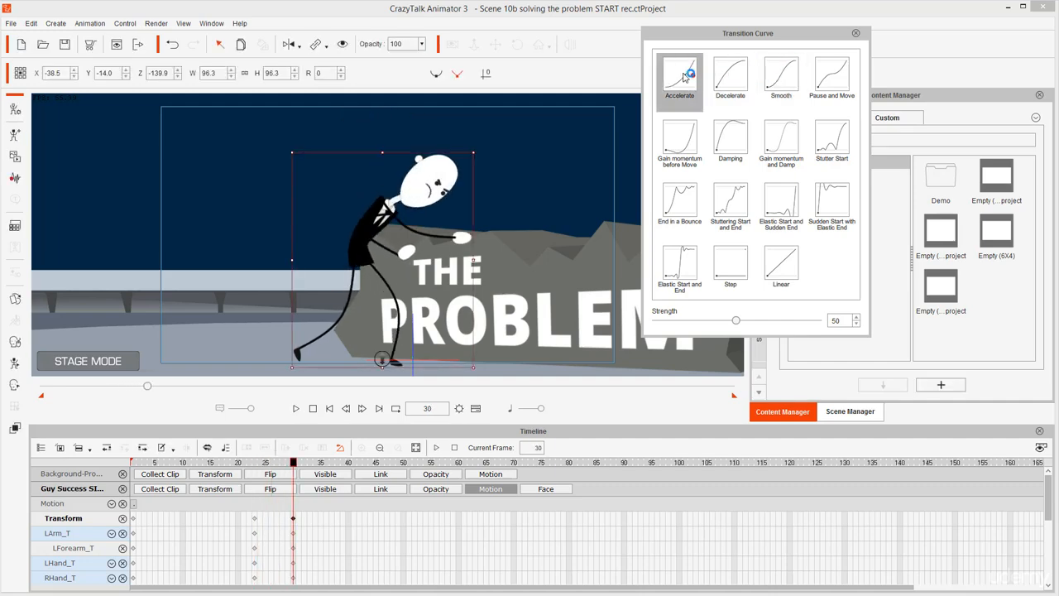
pyautogui.click(680, 75)
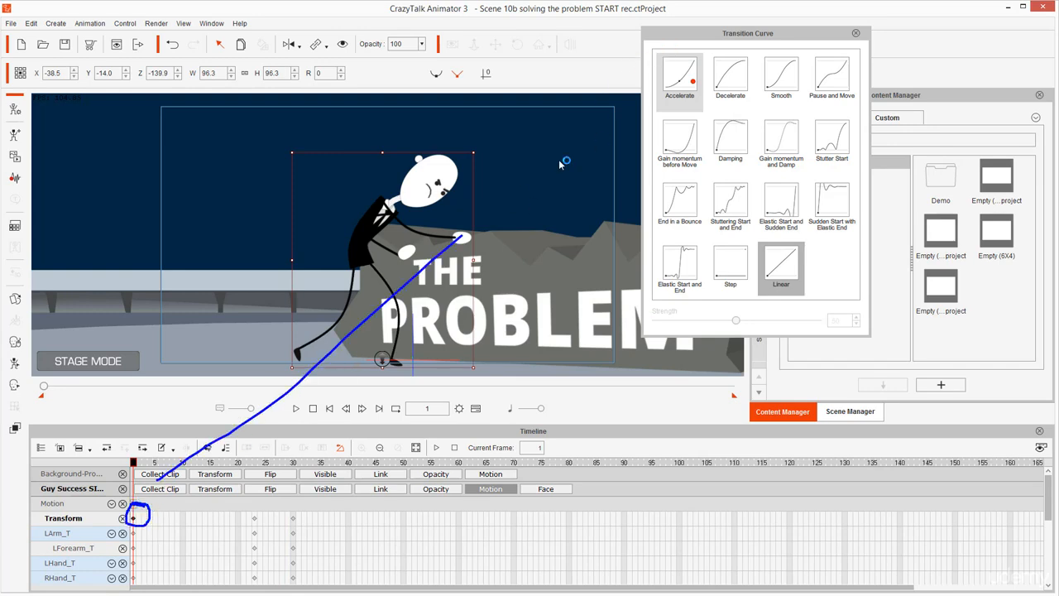
# Step: Apply an Accelerate transition at strength 50 to the frame-1 keyframe
pyautogui.click(680, 78)
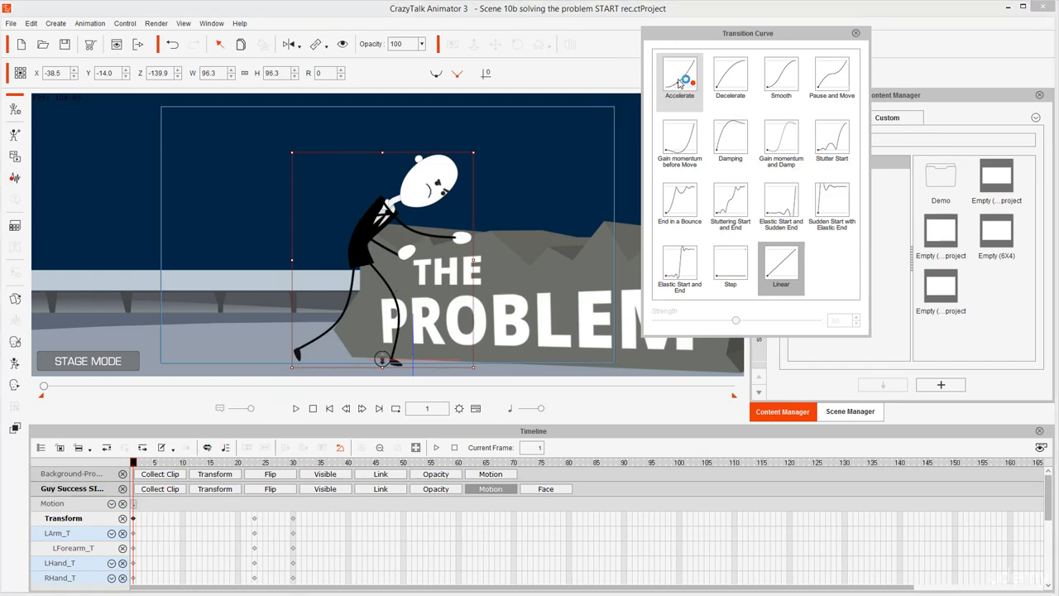
pyautogui.click(679, 79)
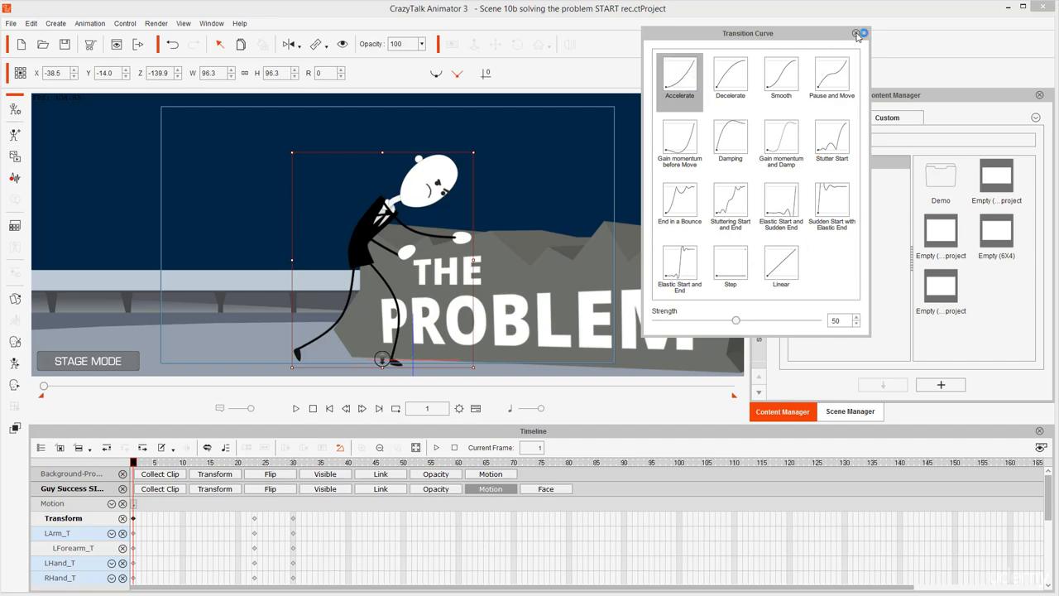
pyautogui.click(863, 33)
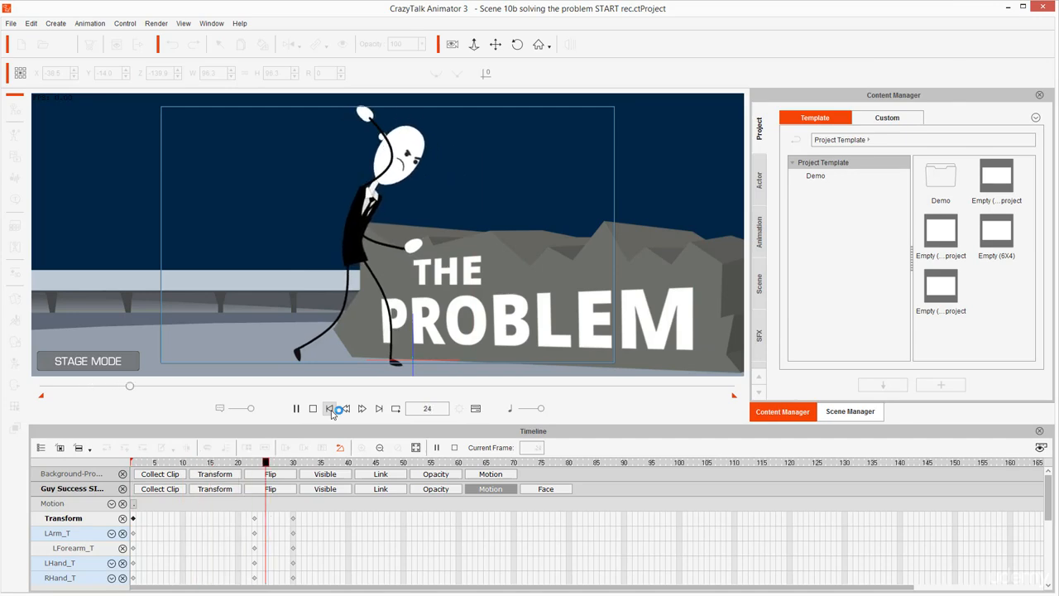
# Step: Stop playback at frame 1 and Ctrl-select the hammer-swing keyframes for copying
pyautogui.click(330, 408)
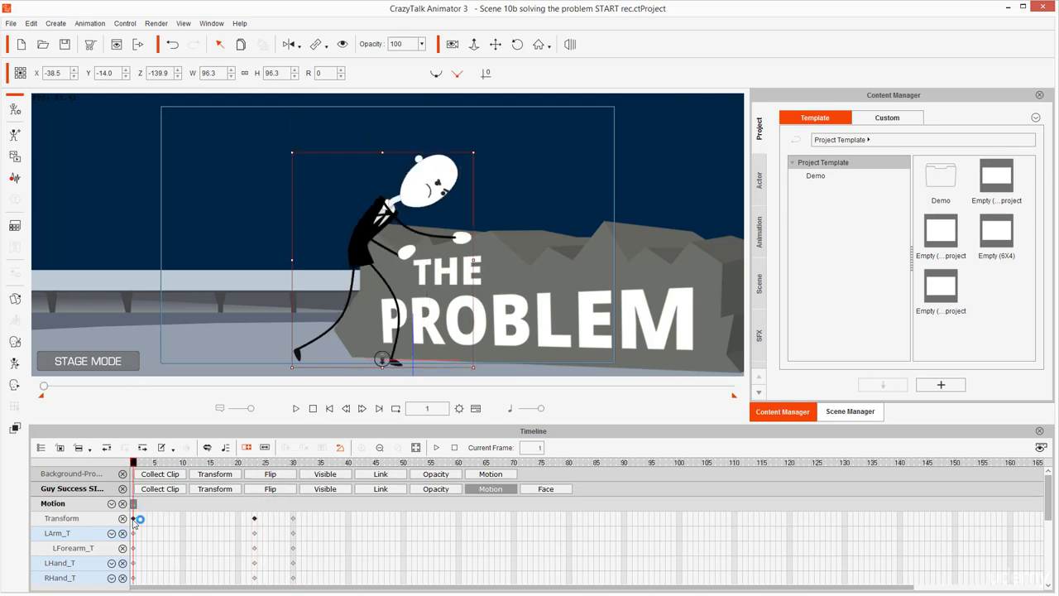
pyautogui.press('ctrl')
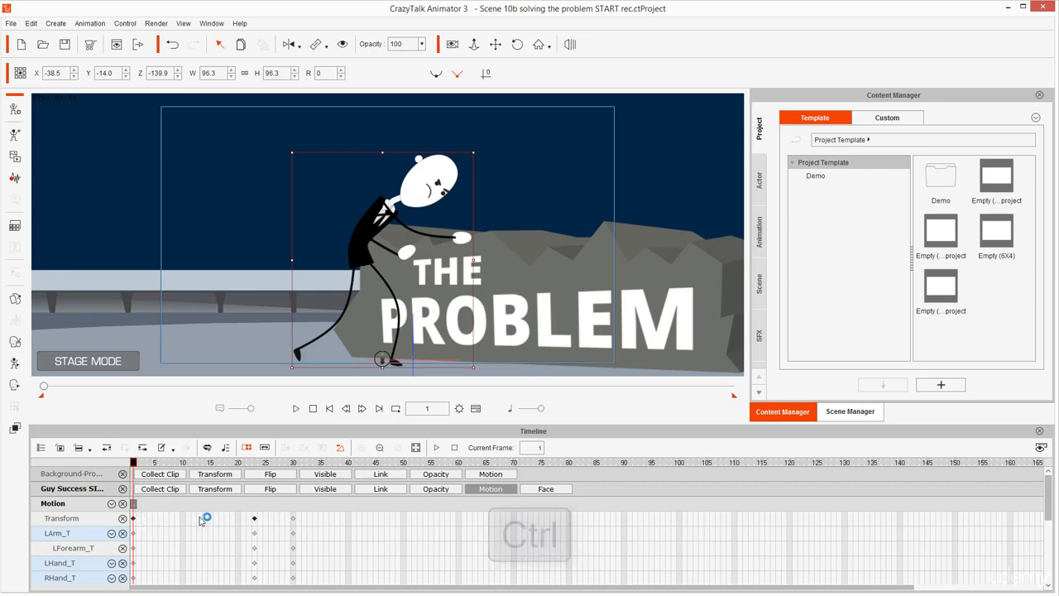
pyautogui.click(133, 518)
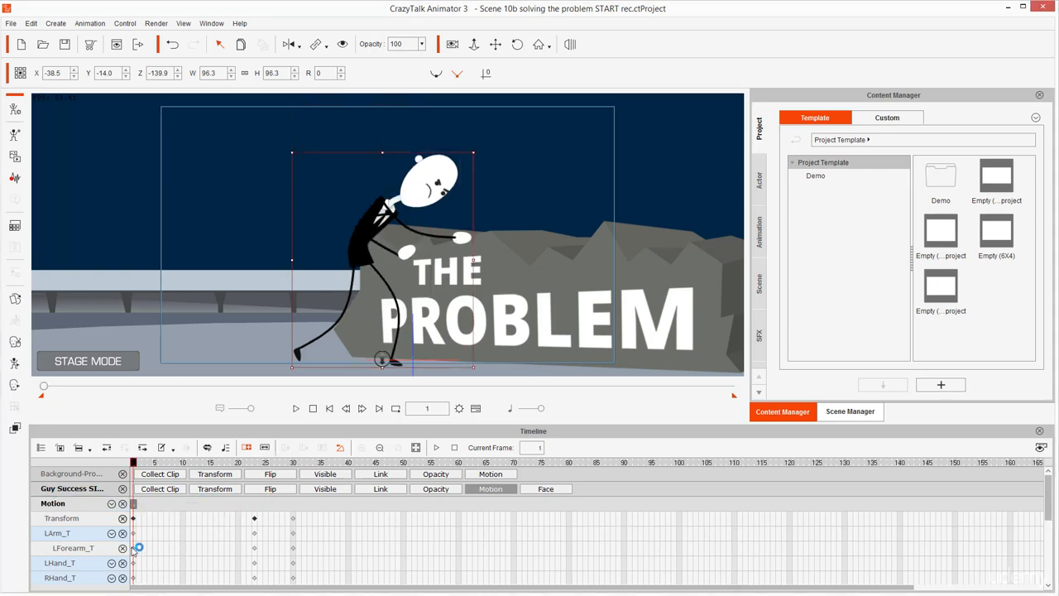
pyautogui.moveTo(139, 518)
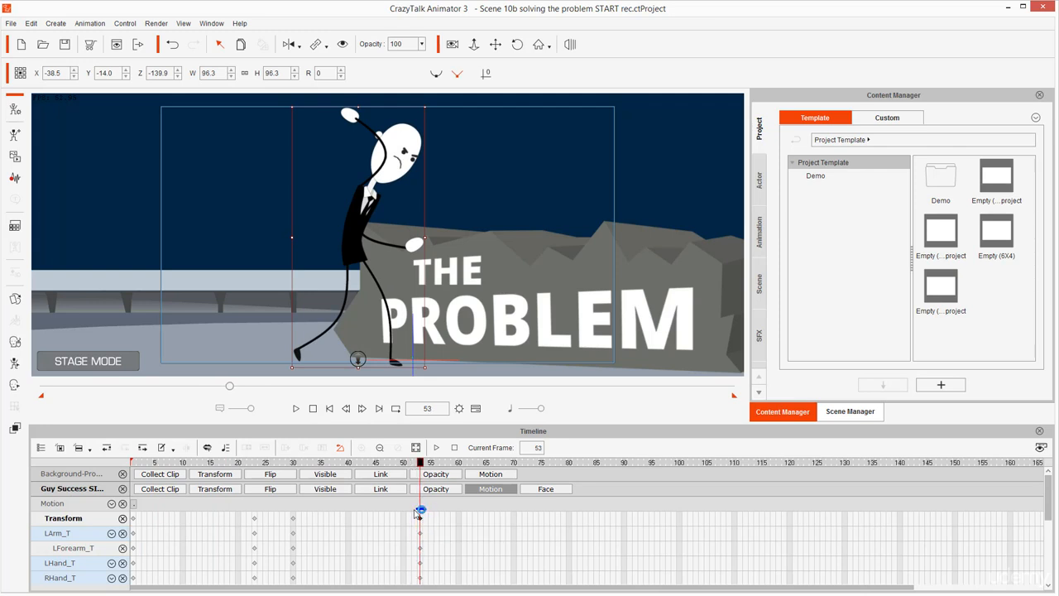
# Step: Paste the frame-53 swing keyframes repeatedly along the timeline, then scrub to frame 193
pyautogui.click(419, 518)
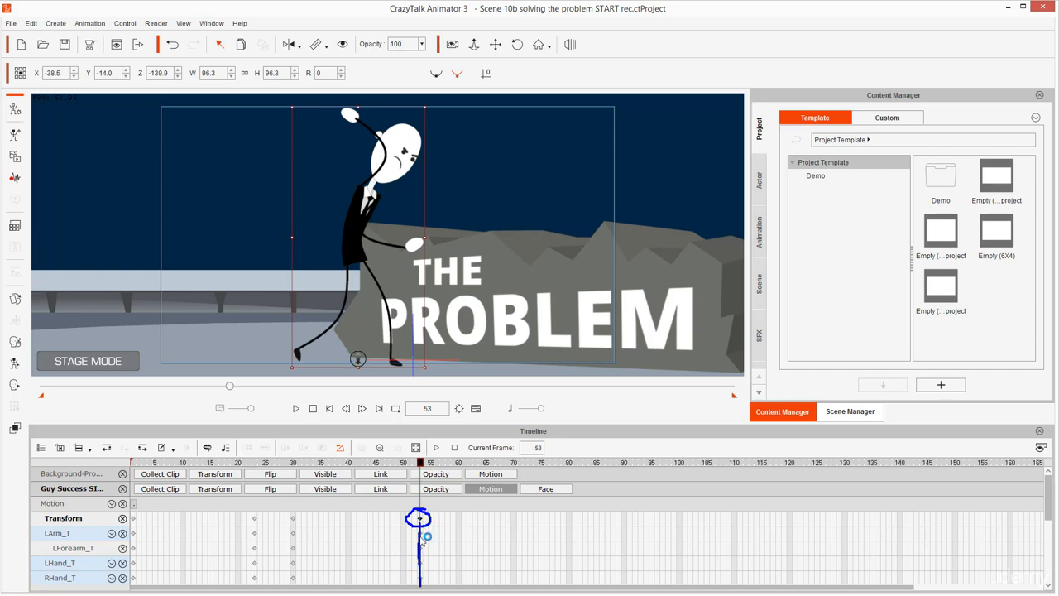
pyautogui.moveTo(419, 519)
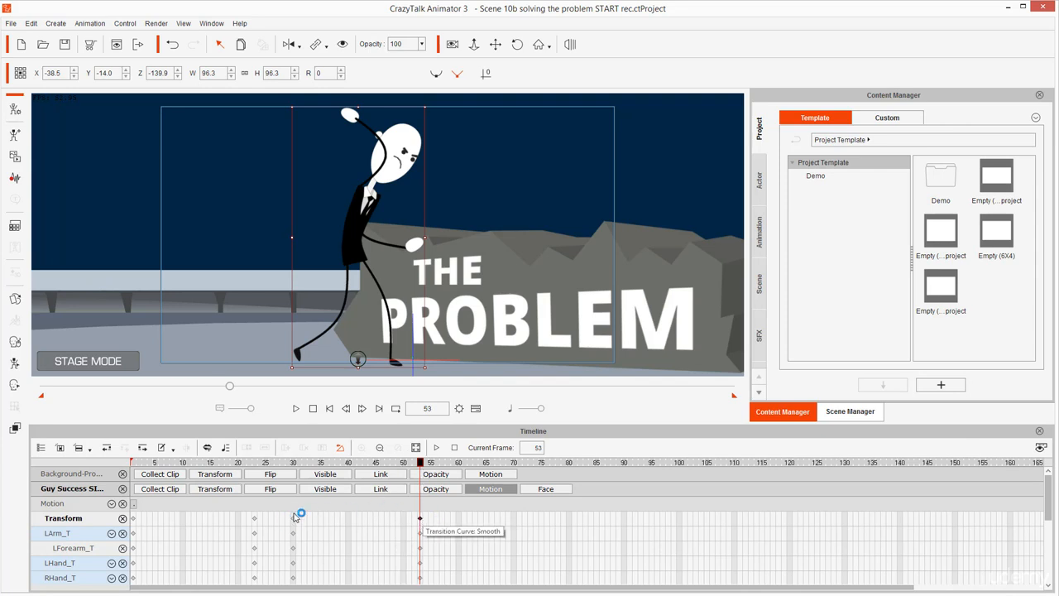
pyautogui.moveTo(298, 513); pyautogui.dragTo(244, 536)
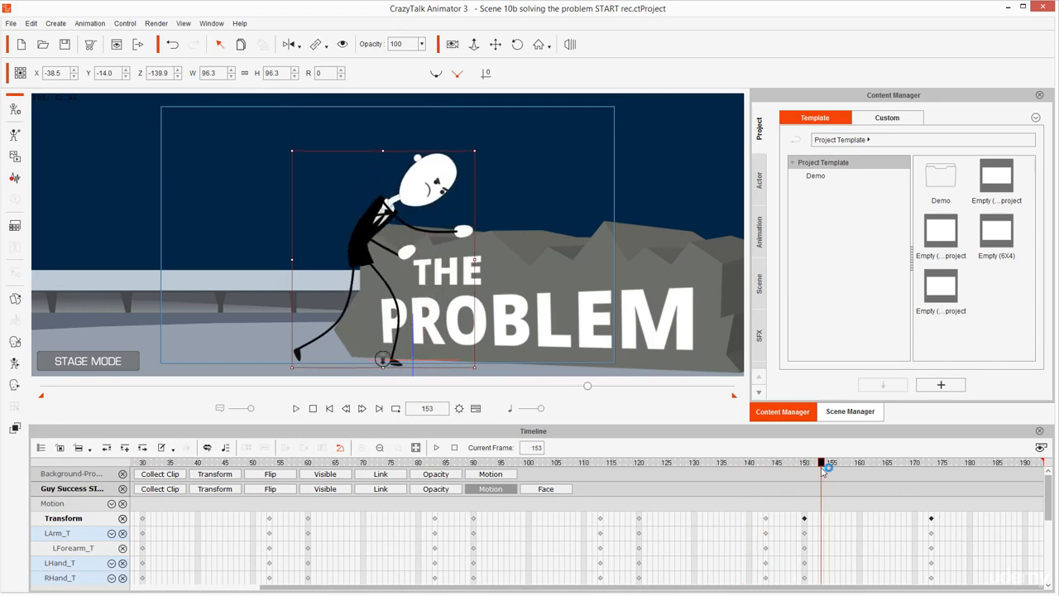
pyautogui.moveTo(825, 462); pyautogui.dragTo(933, 462)
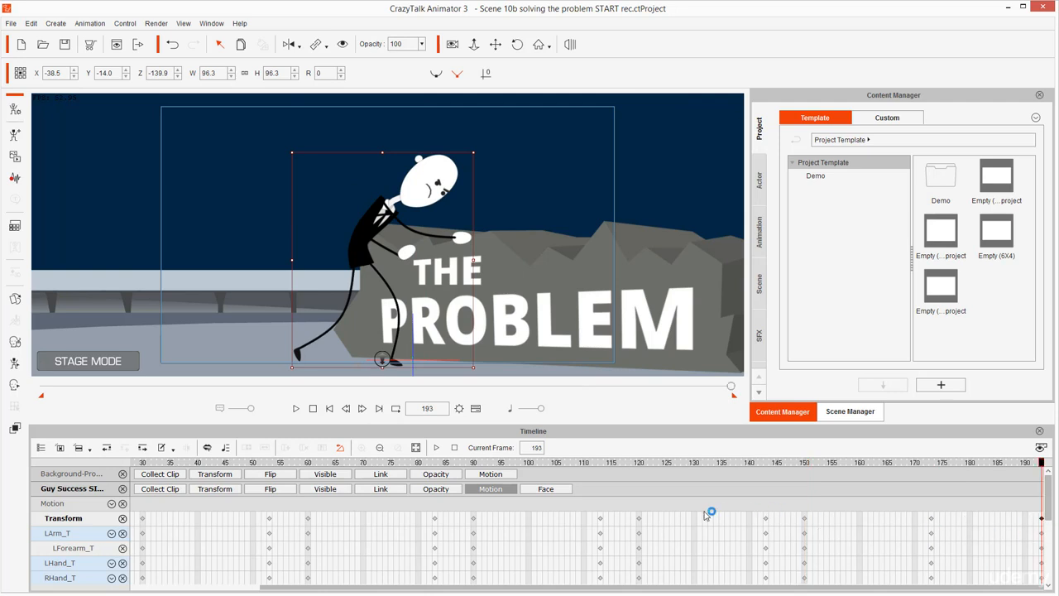
# Step: Drag the closing keyframe from near frame 180 to final frame 193
pyautogui.click(295, 408)
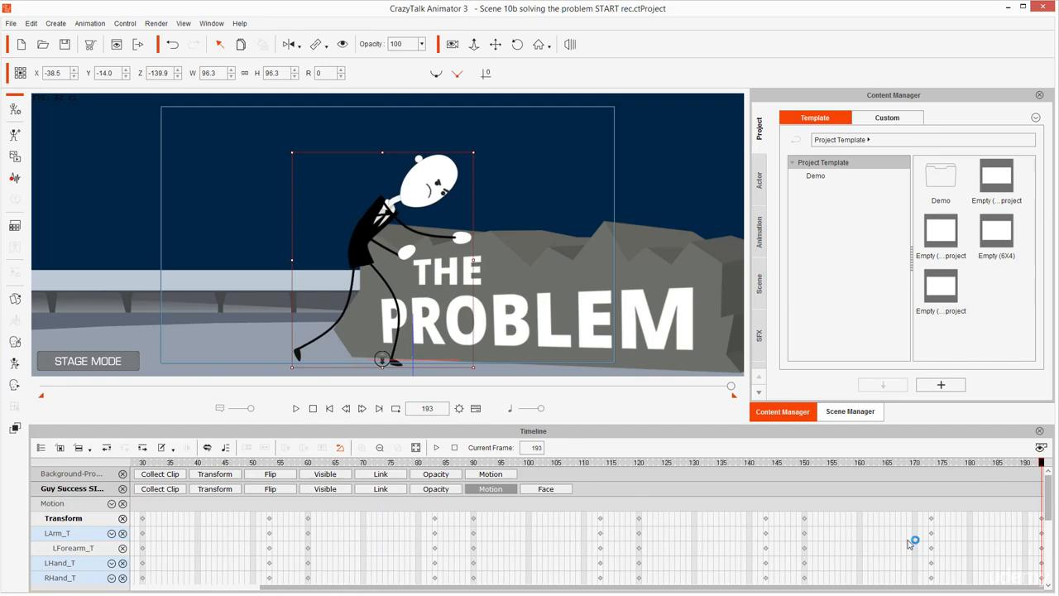
pyautogui.moveTo(1043, 523)
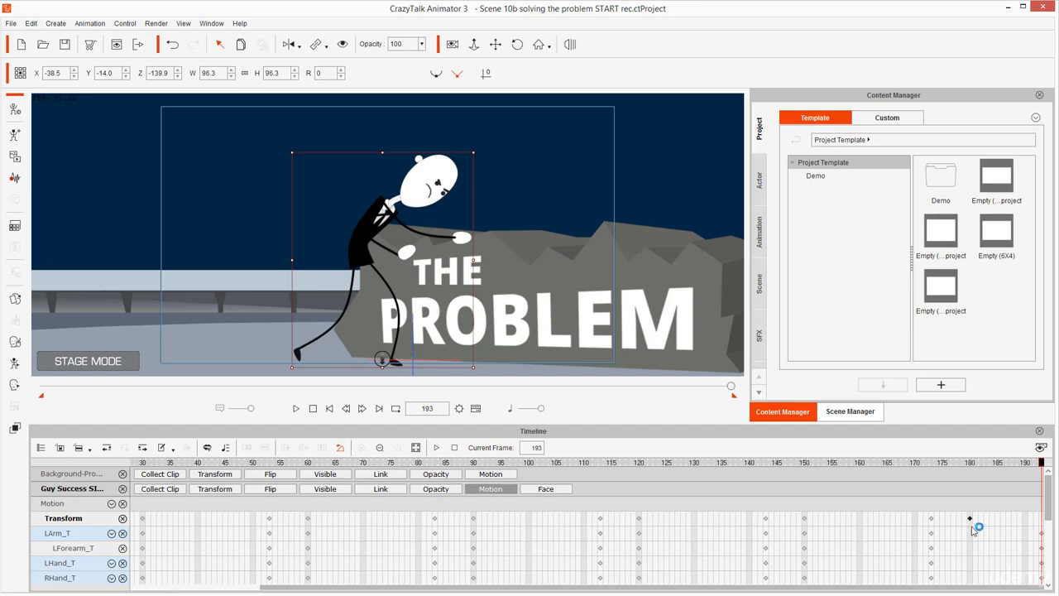
pyautogui.click(296, 408)
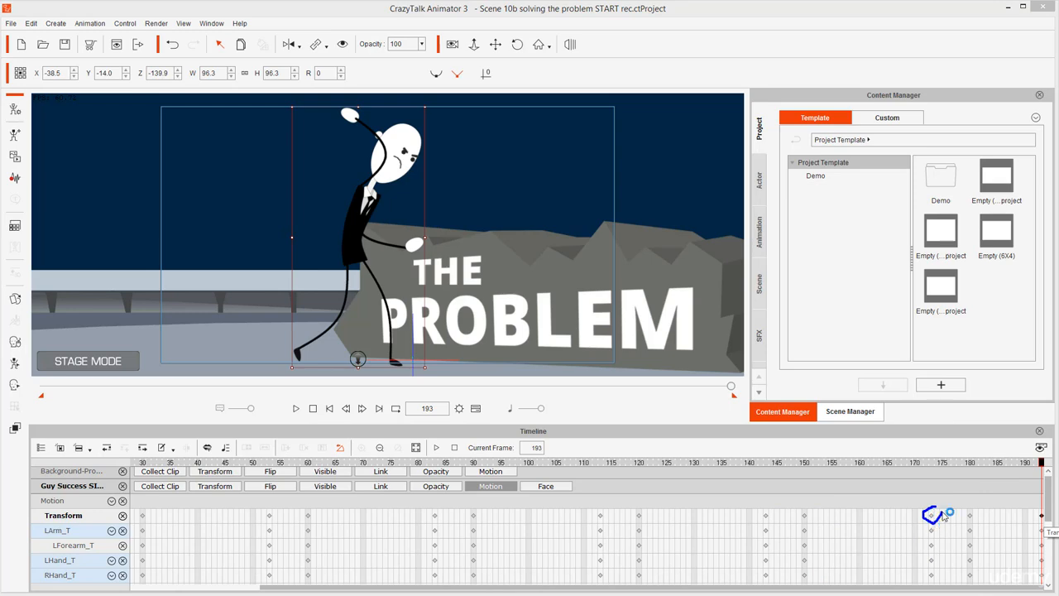
pyautogui.moveTo(933, 513); pyautogui.dragTo(1047, 522)
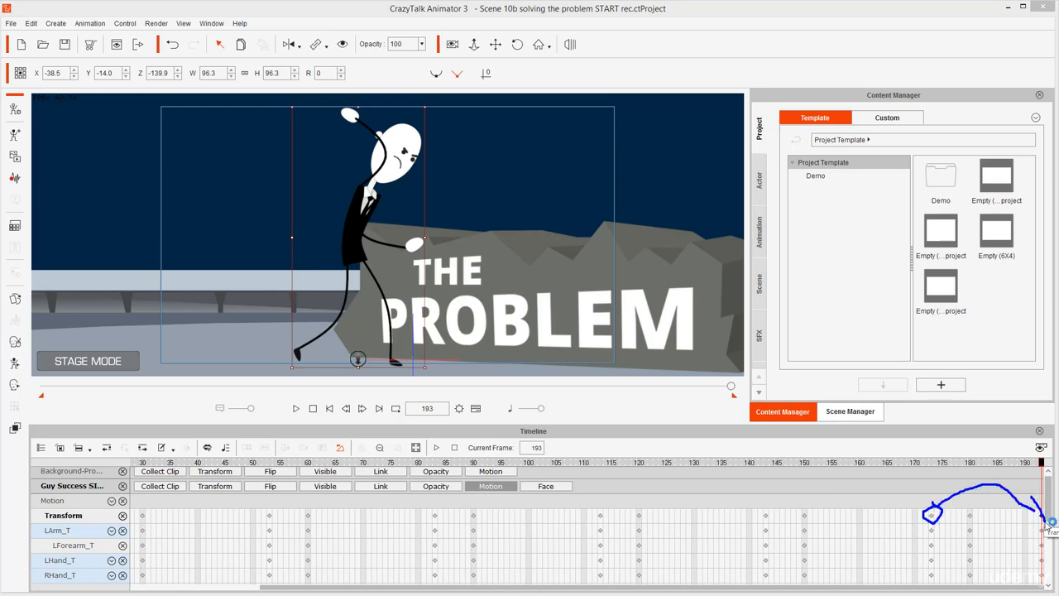
pyautogui.moveTo(1041, 461); pyautogui.dragTo(859, 461)
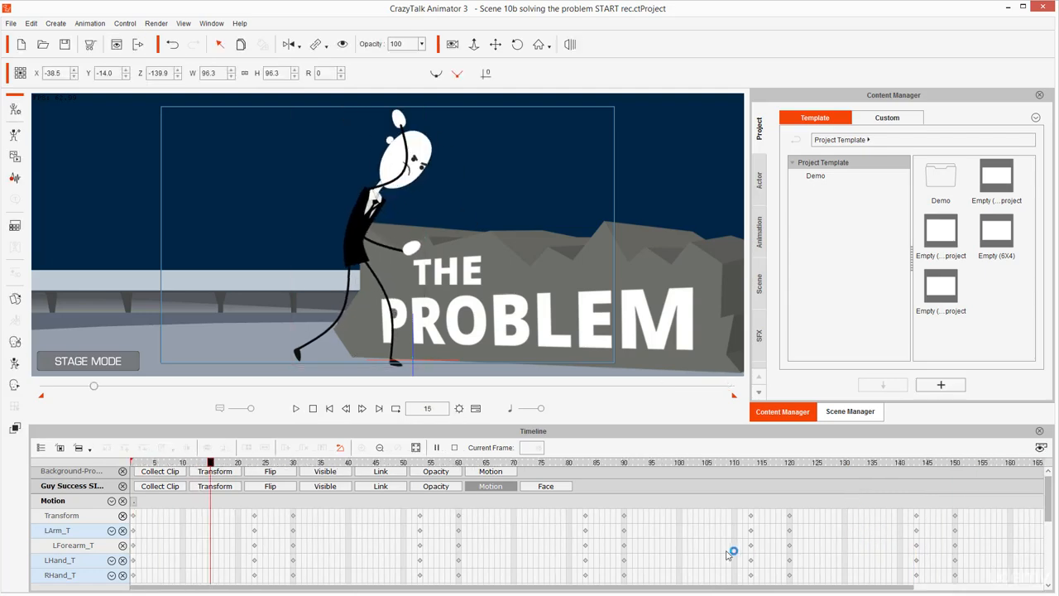
# Step: Turn on camera view and Loop, rewind to frame 1, and play
pyautogui.click(295, 407)
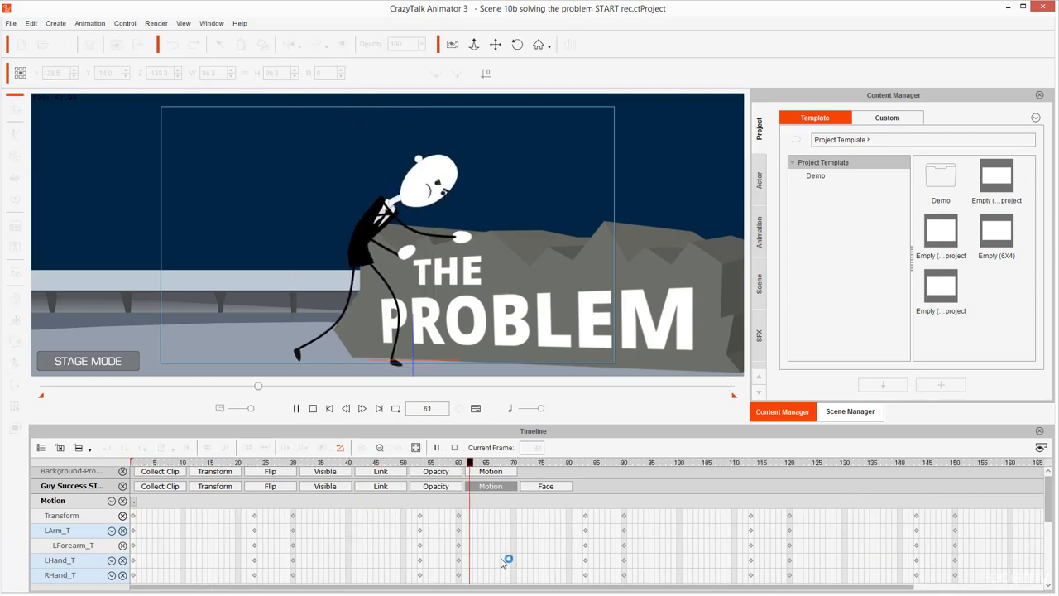
pyautogui.click(295, 408)
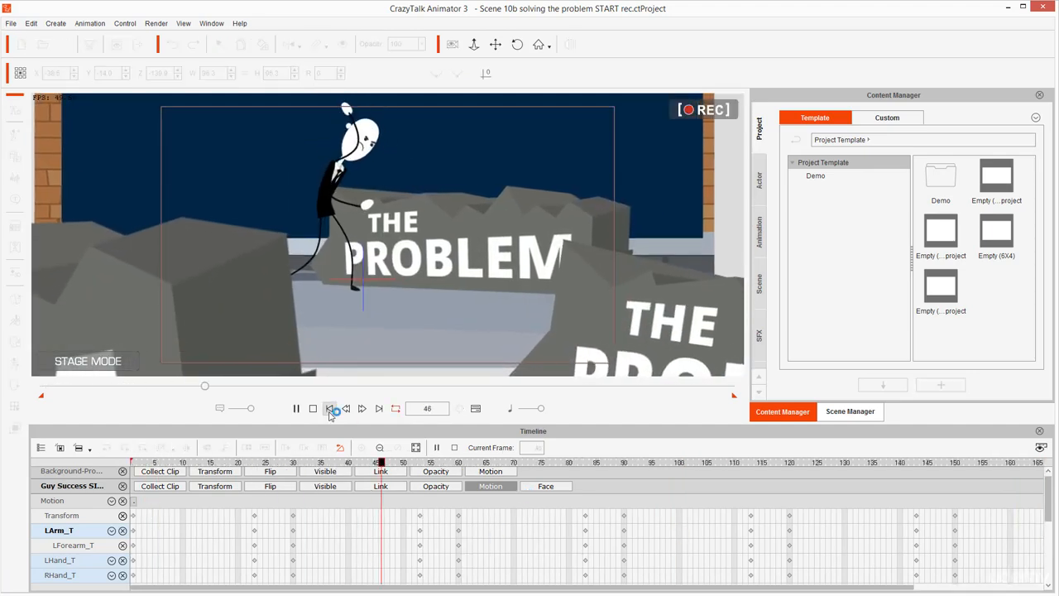
pyautogui.click(330, 408)
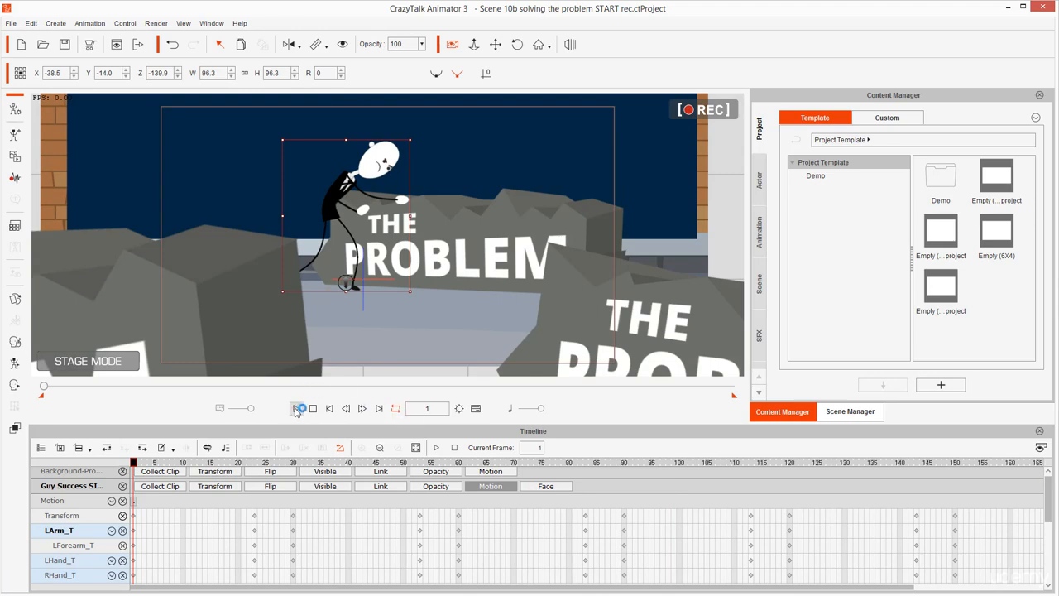
pyautogui.click(299, 407)
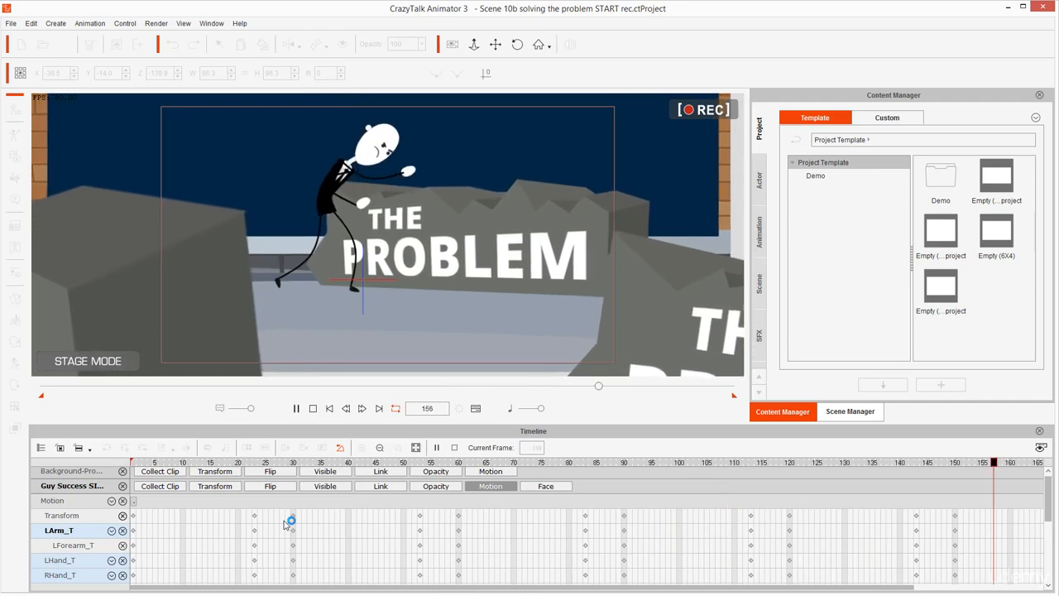
pyautogui.click(295, 407)
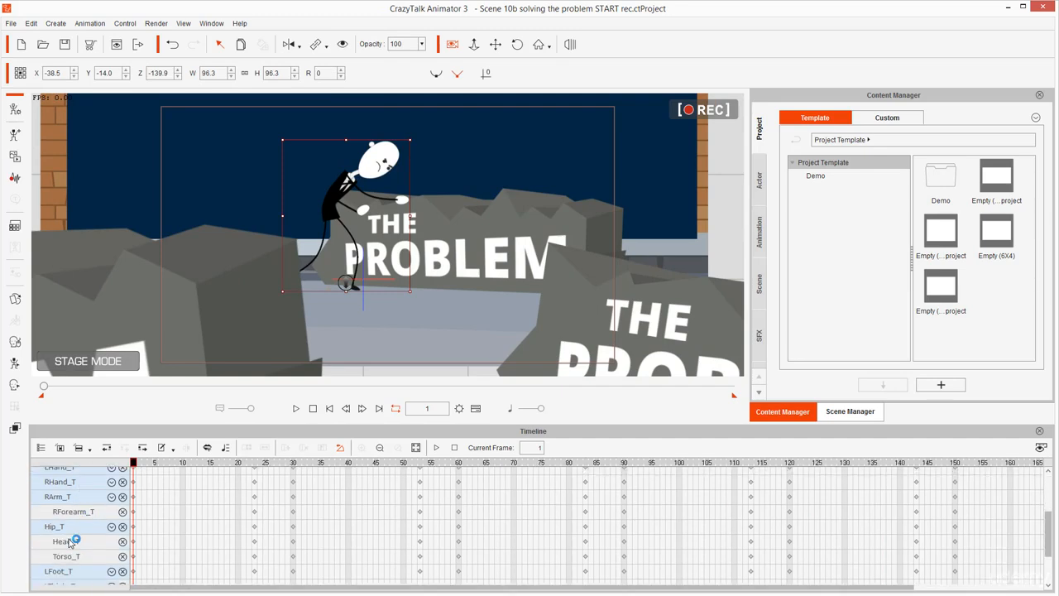
pyautogui.scroll(-3)
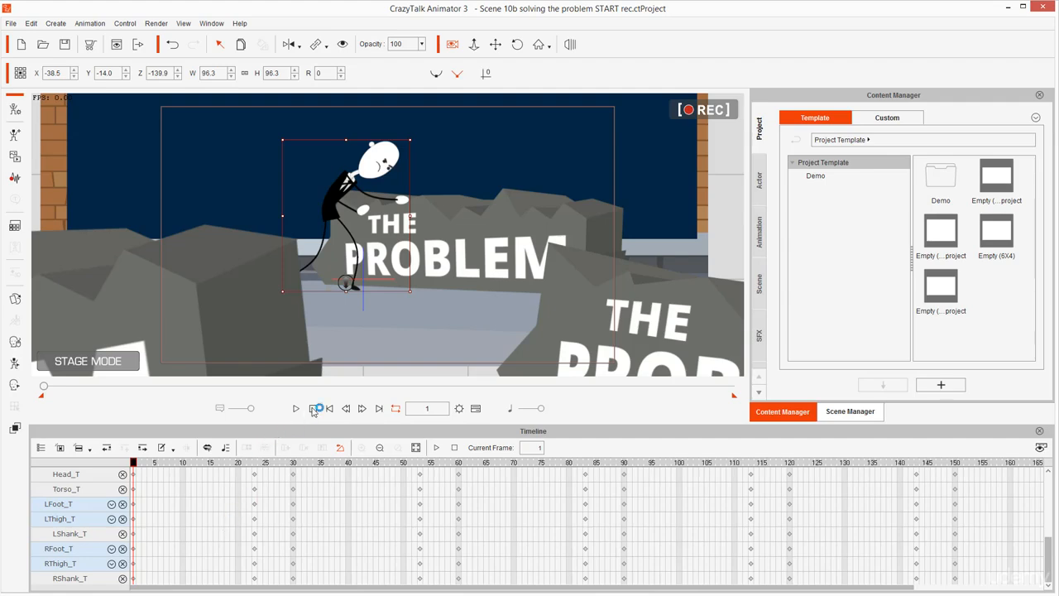
pyautogui.click(295, 408)
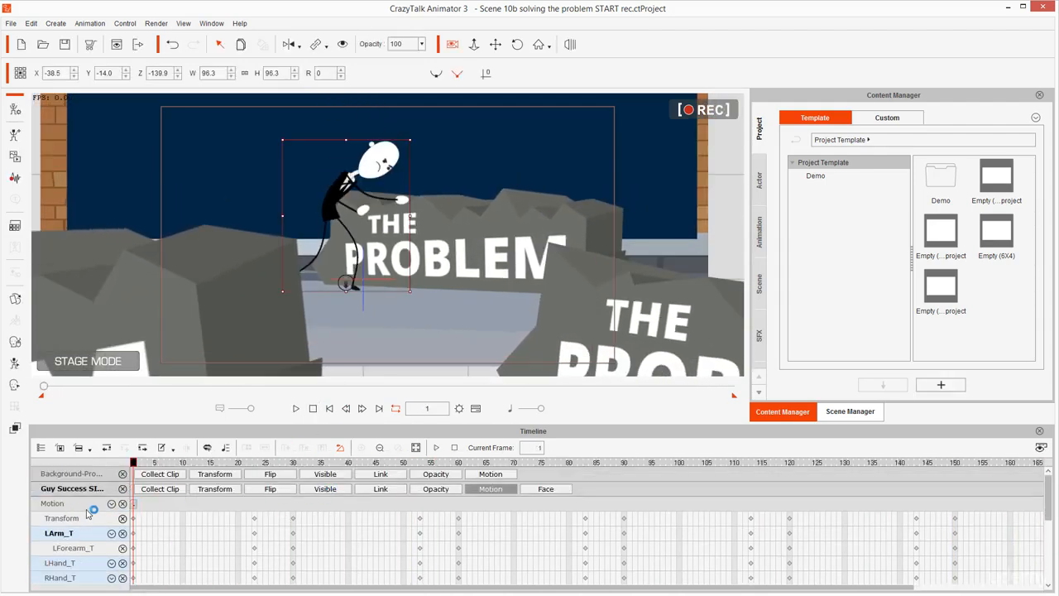
pyautogui.click(61, 517)
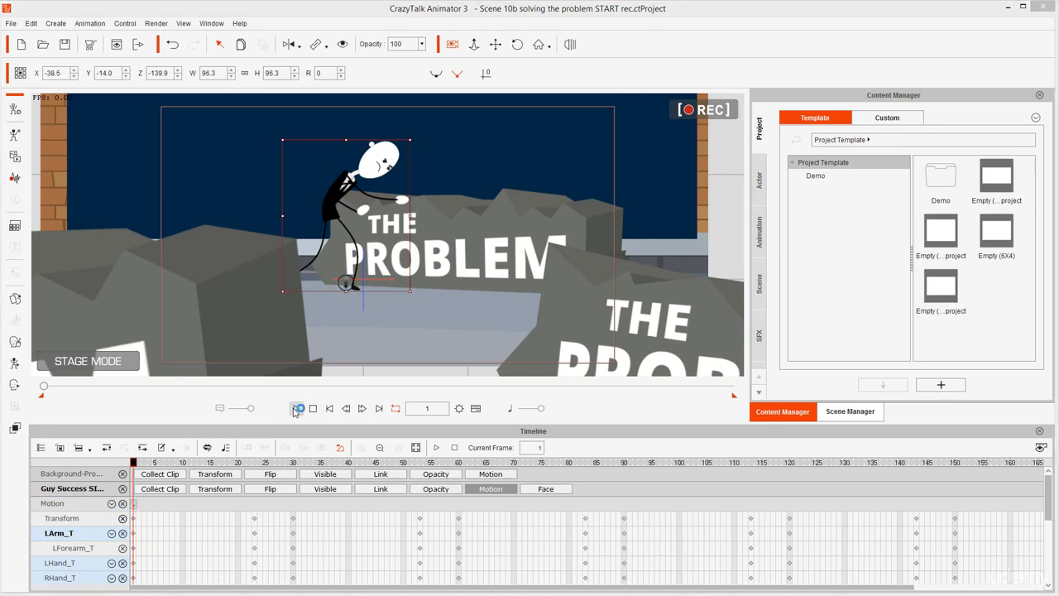
pyautogui.click(298, 408)
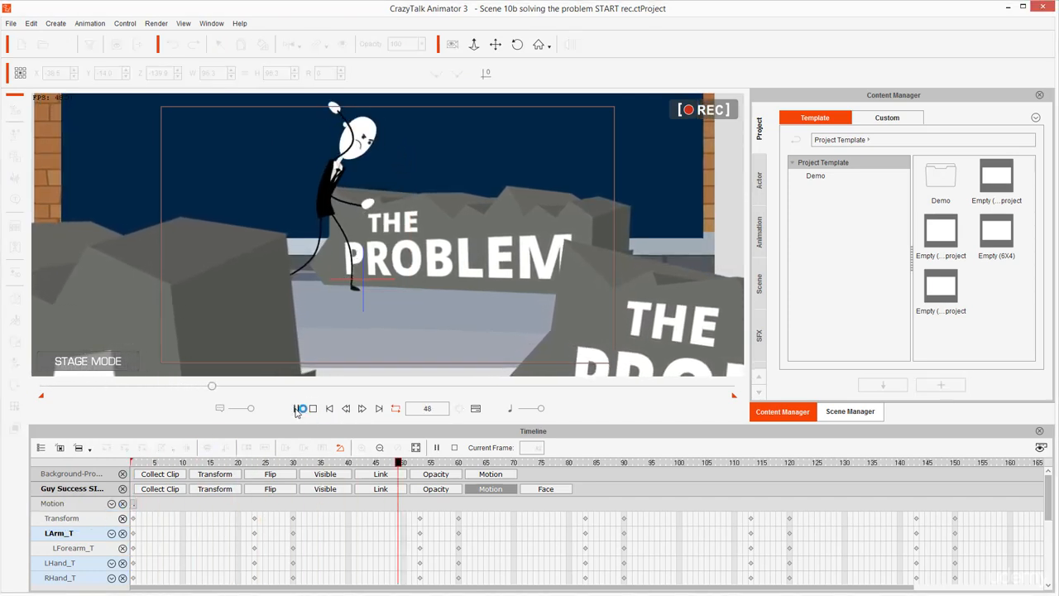